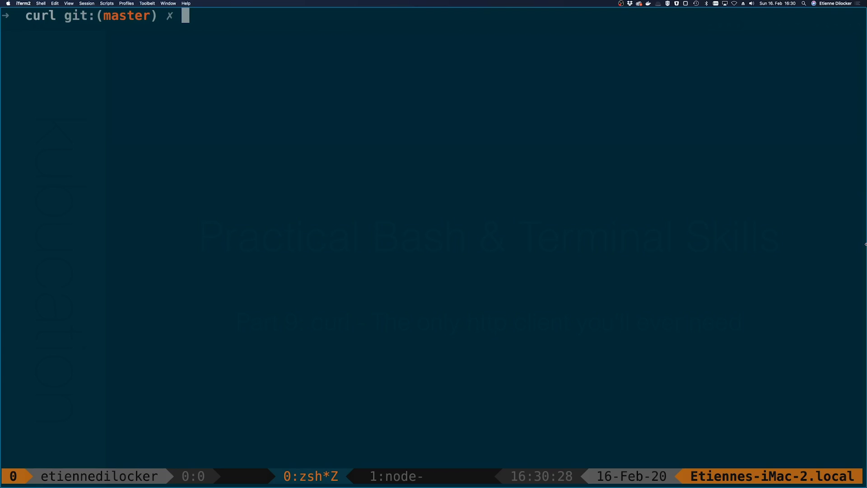
Step: Try curl against a Google URL, then clear the terminal
{"action": "type", "text": "c"}
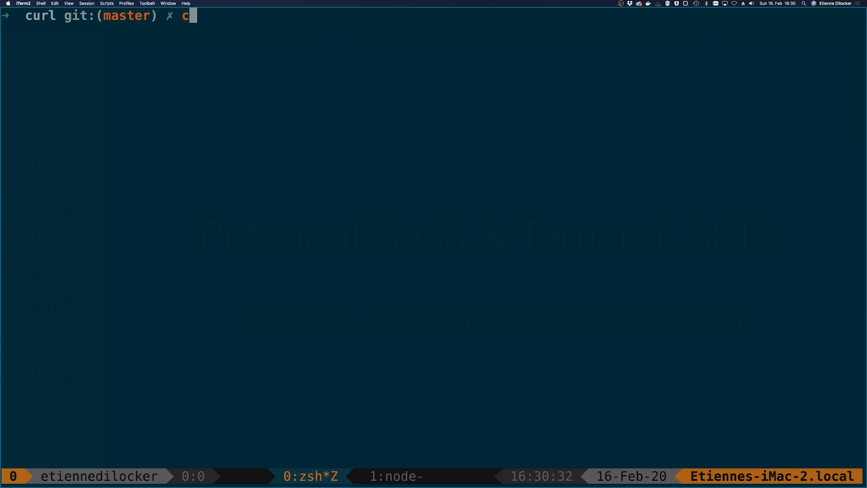
{"action": "type", "text": "url"}
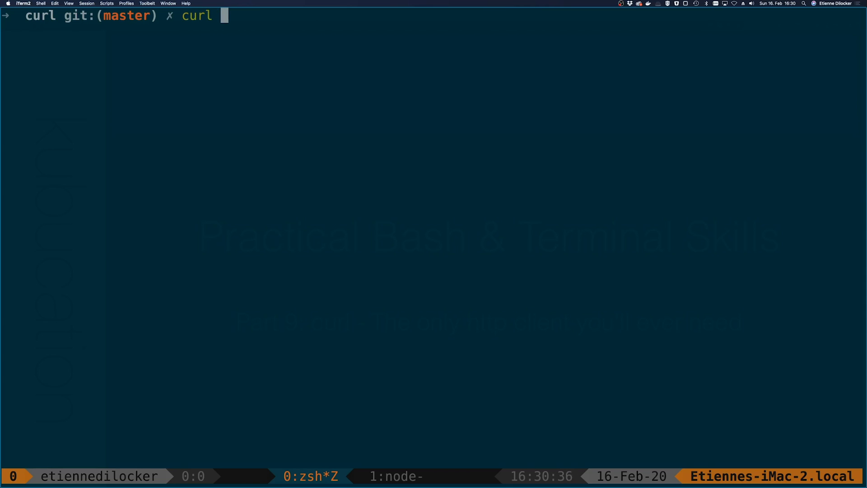
{"action": "type", "text": "ww"}
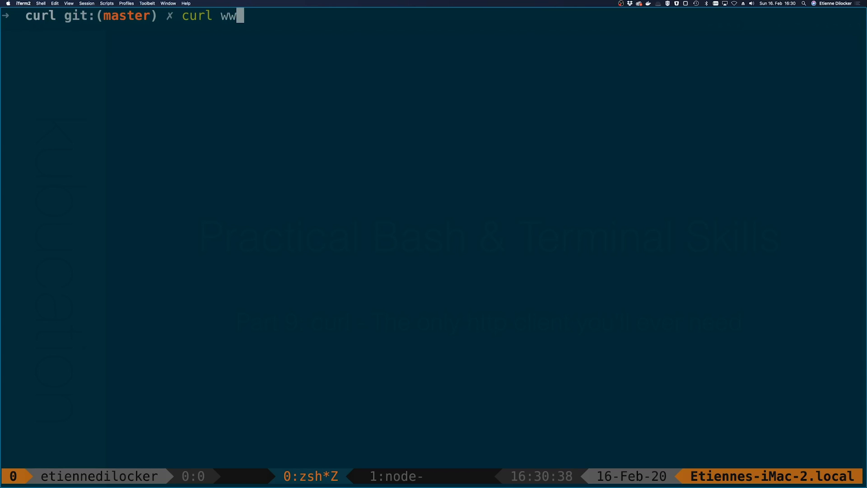
{"action": "type", "text": "oogle.com"}
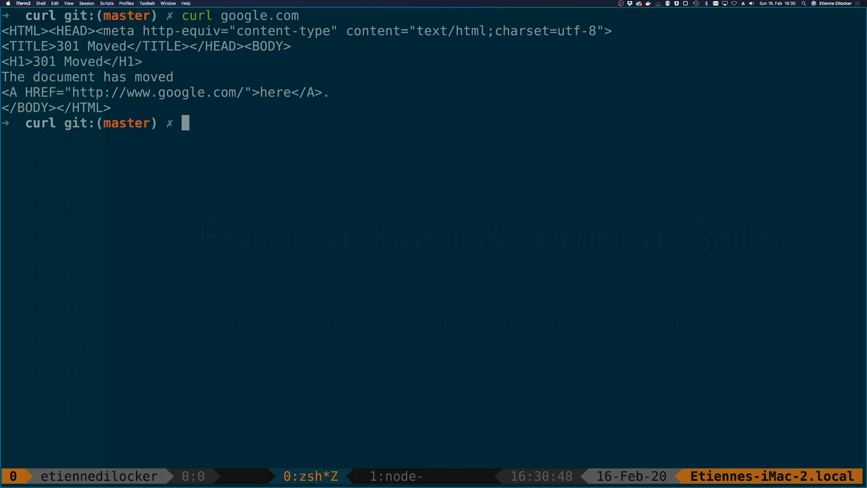
{"action": "type", "text": "cl"}
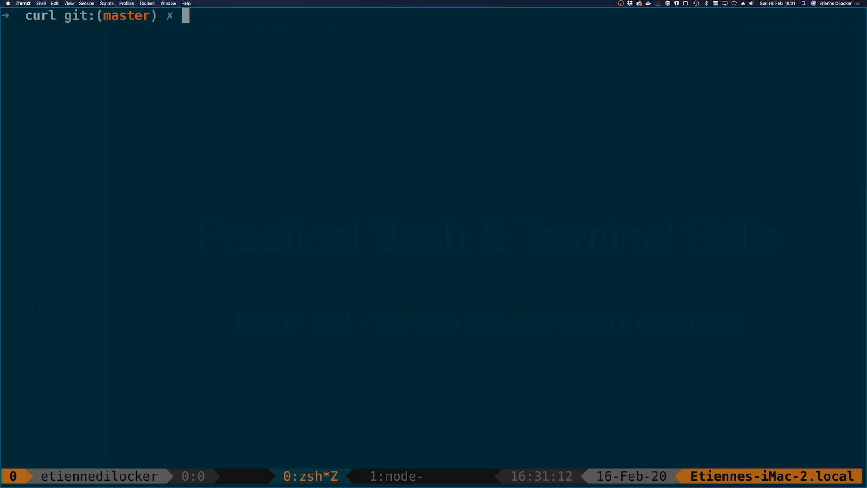
Step: Fetch localhost:8080/coasters plainly and with -X GET, both returning Fury 325
{"action": "type", "text": "curl"}
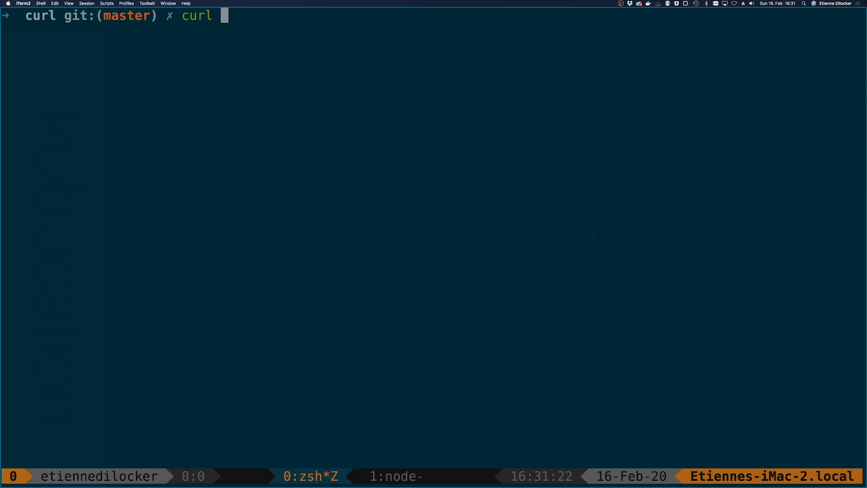
{"action": "type", "text": "loca"}
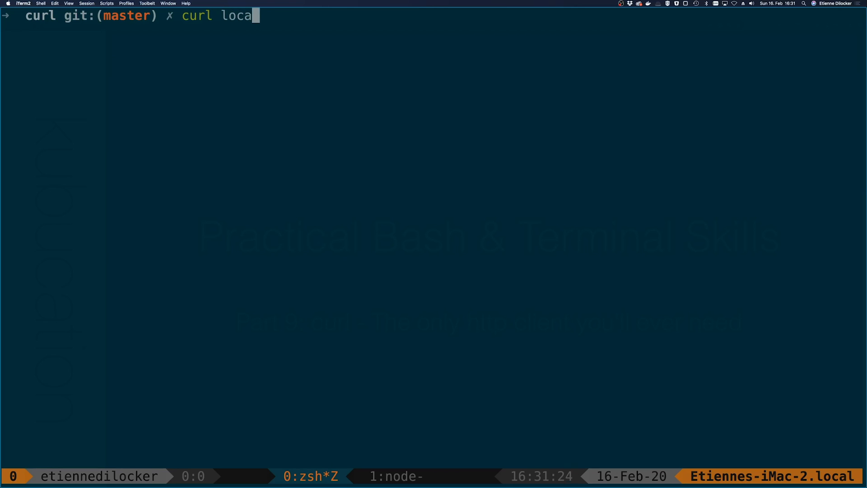
{"action": "type", "text": "lhost:8080/coasters"}
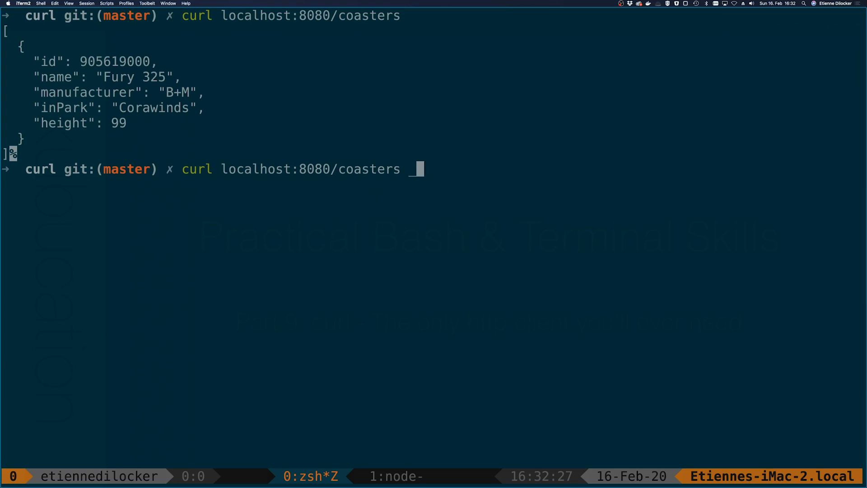
{"action": "type", "text": "-X GET"}
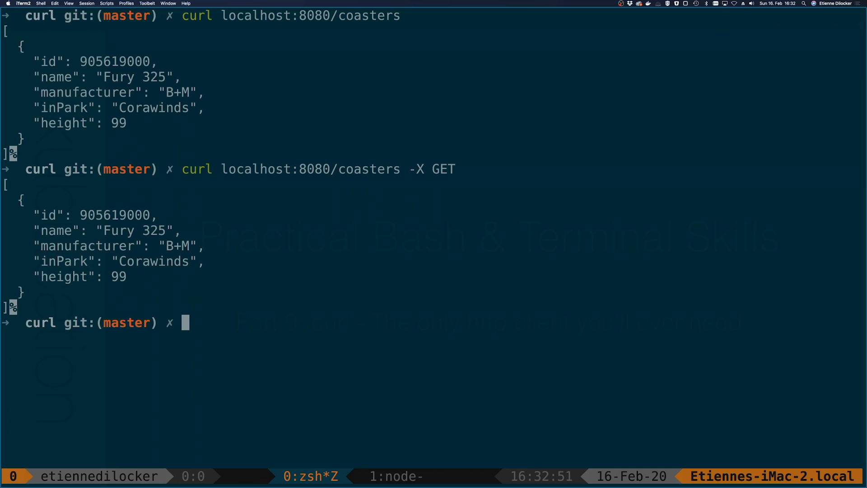
Step: Compose curl localhost:8080/coasters -X POST -d '' and hand it to Vim for editing
{"action": "type", "text": "curl"}
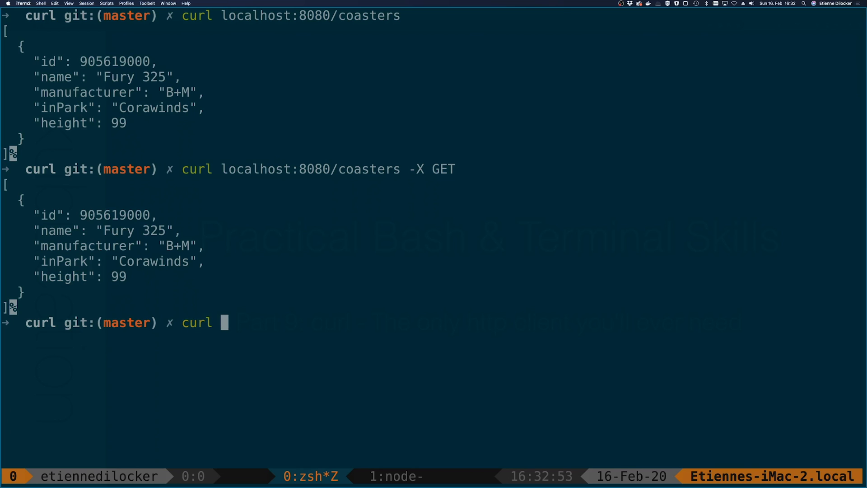
{"action": "type", "text": "localhost"}
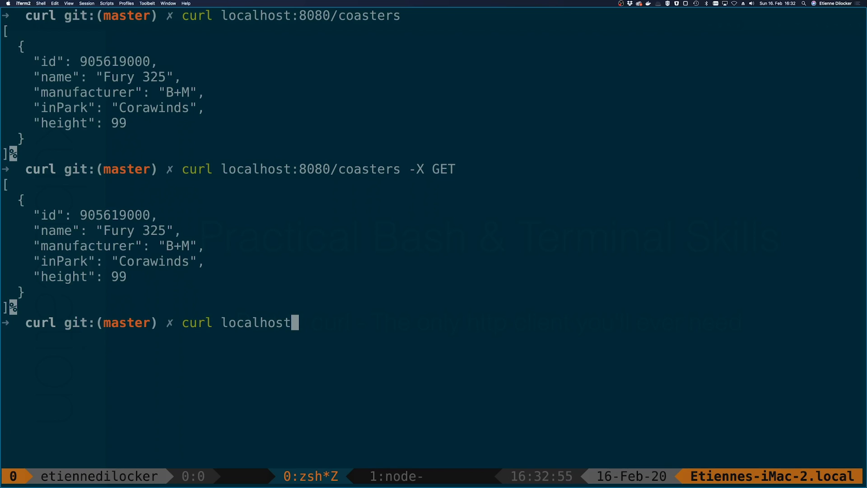
{"action": "type", "text": ":8080/coasters"}
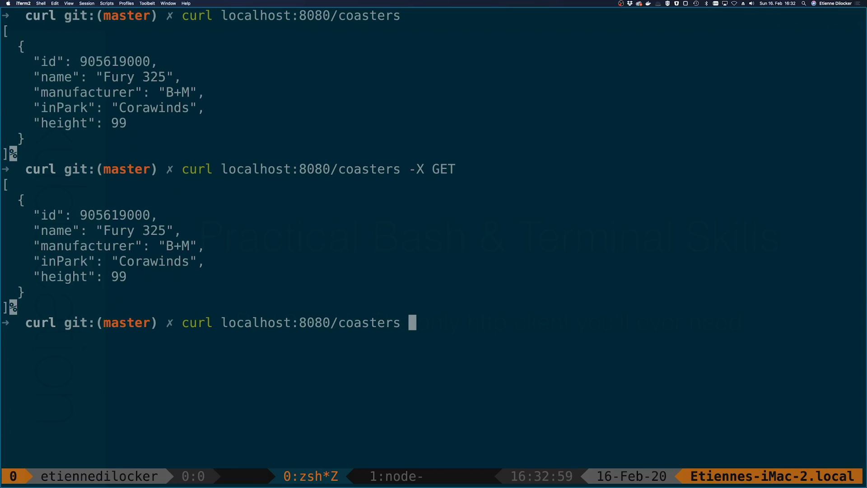
{"action": "type", "text": "-X"}
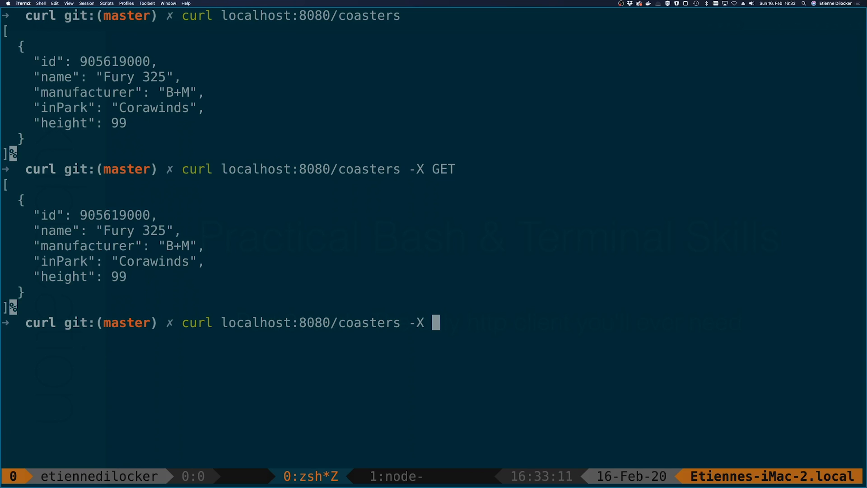
{"action": "type", "text": "POST"}
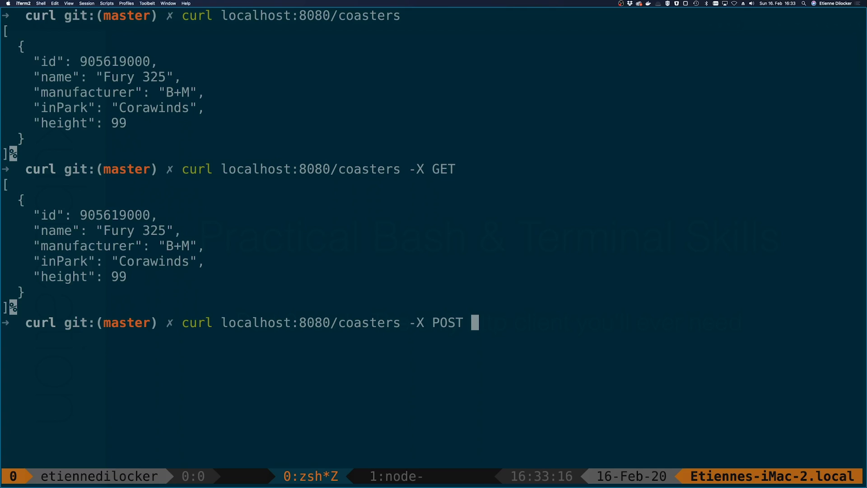
{"action": "type", "text": "-d"}
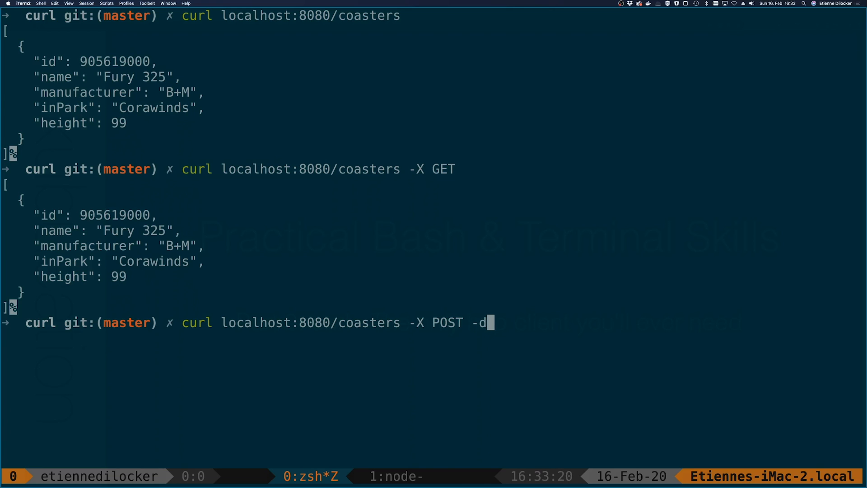
{"action": "type", "text": "''"}
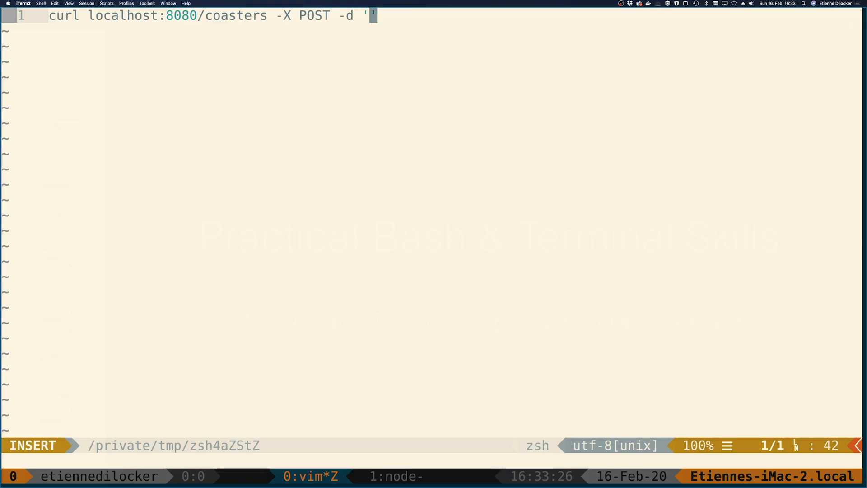
Step: Begin the JSON body with name Taron and the manufacturer Intamin
{"action": "type", "text": "{}"}
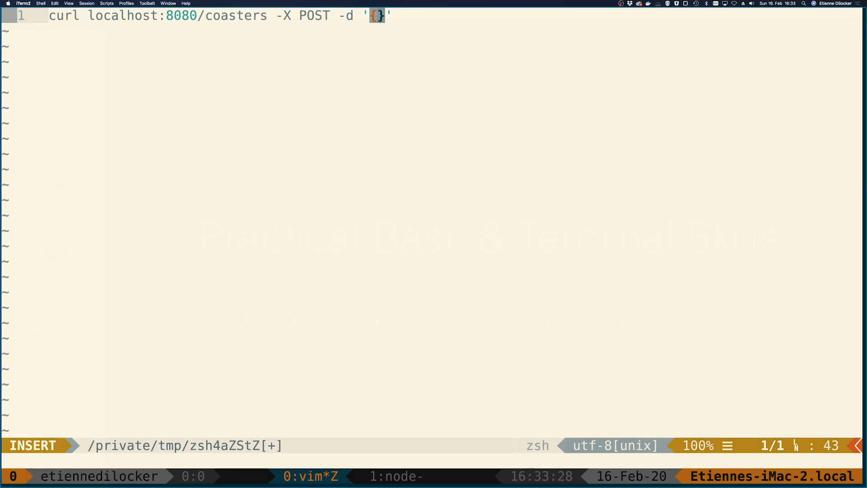
{"action": "type", "text": "\"name\""}
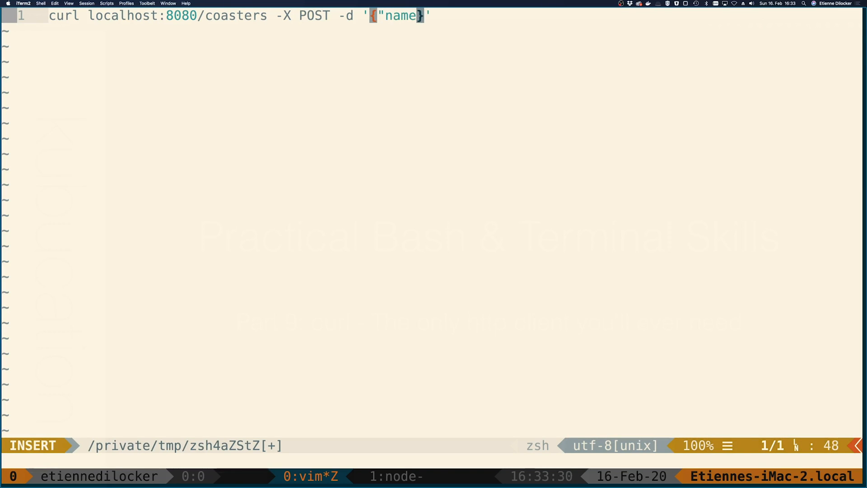
{"action": "type", "text": ": \"Ta"}
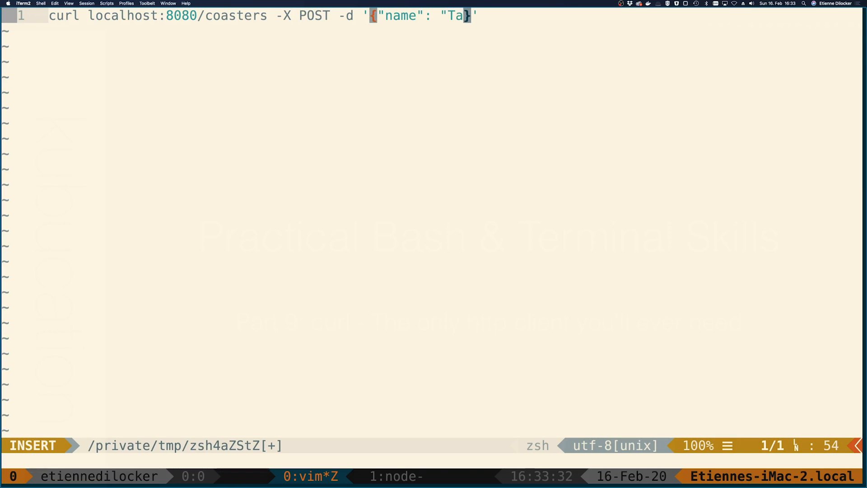
{"action": "type", "text": "ron\", \"manufacturer\": \"Intamin"}
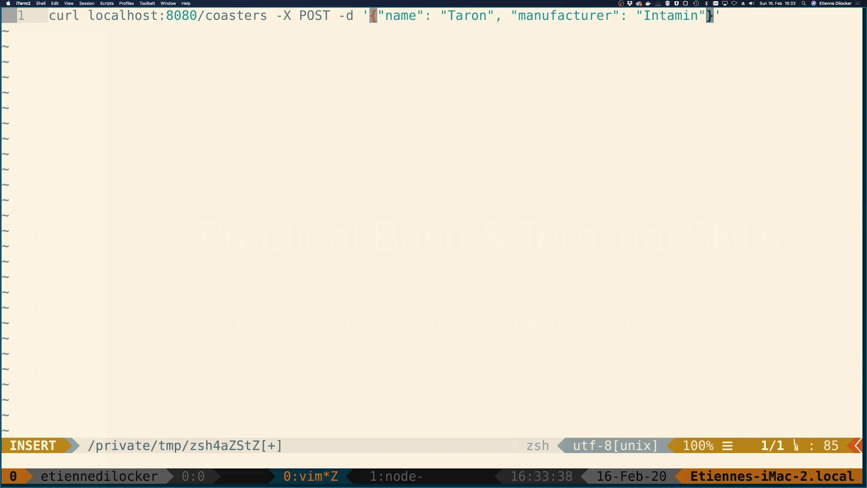
Step: Add inPark Phantasialand and height 30 to the coaster JSON body
{"action": "type", "text": ", \"inPar"}
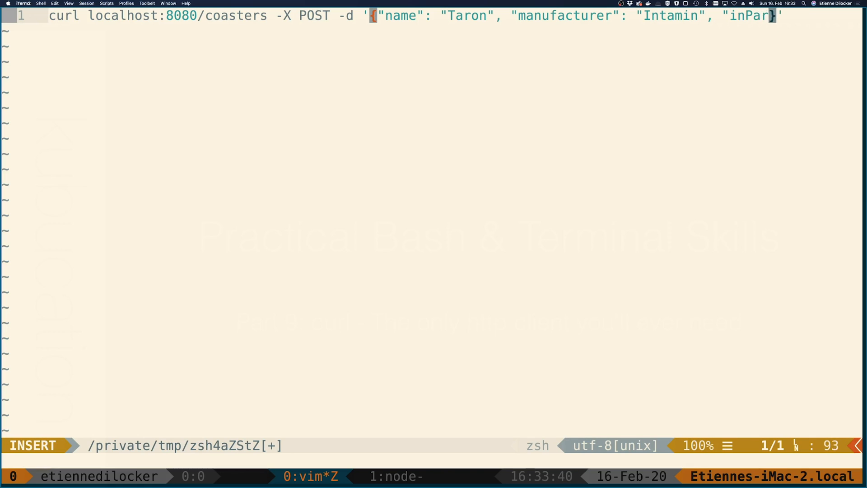
{"action": "type", "text": "k\": \""}
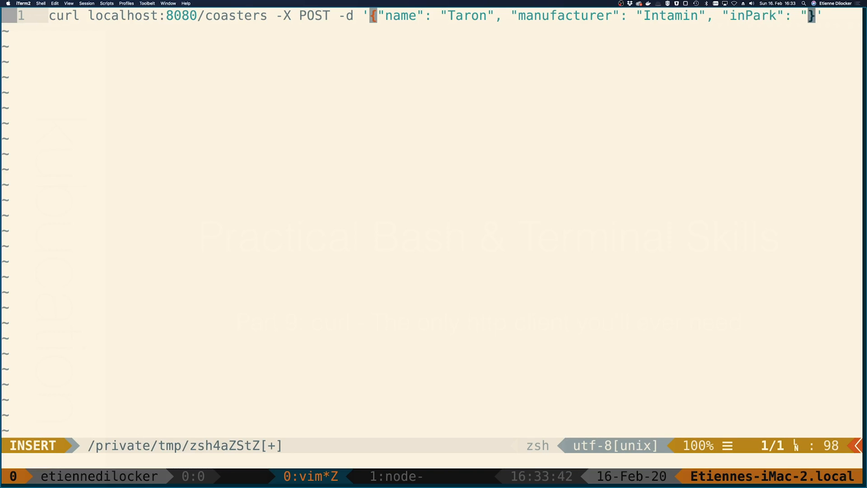
{"action": "type", "text": "Phantai"}
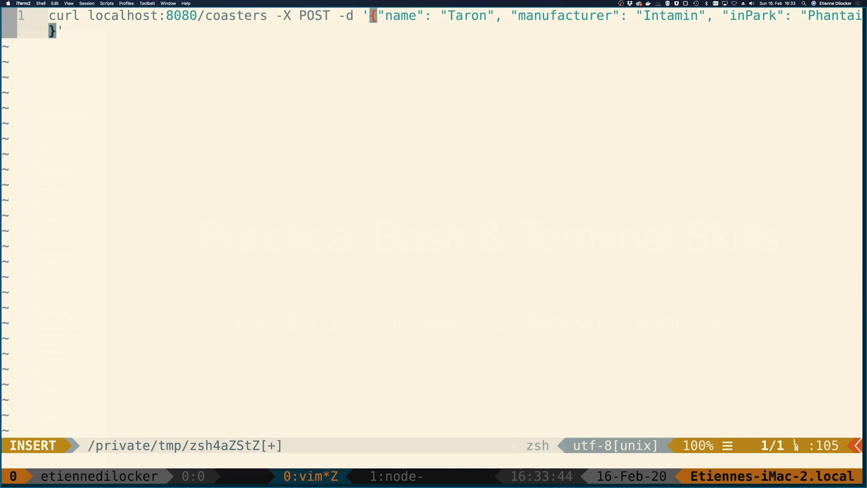
{"action": "type", "text": "ialand"}
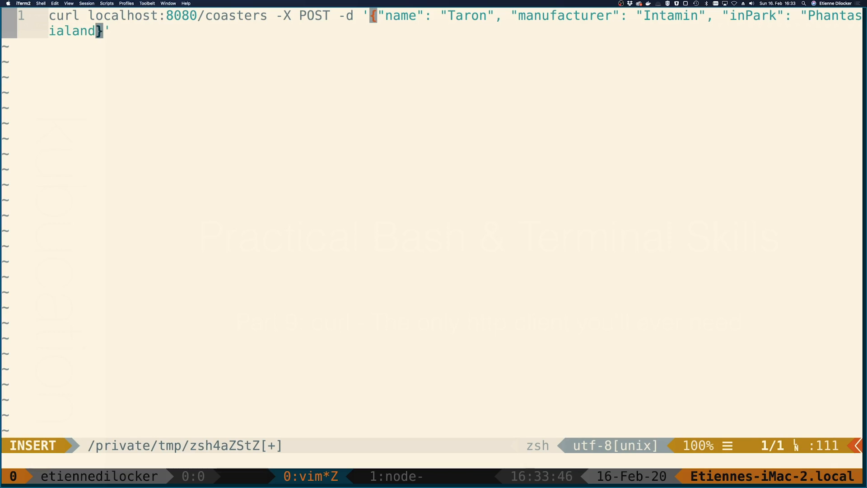
{"action": "type", "text": ", height:"}
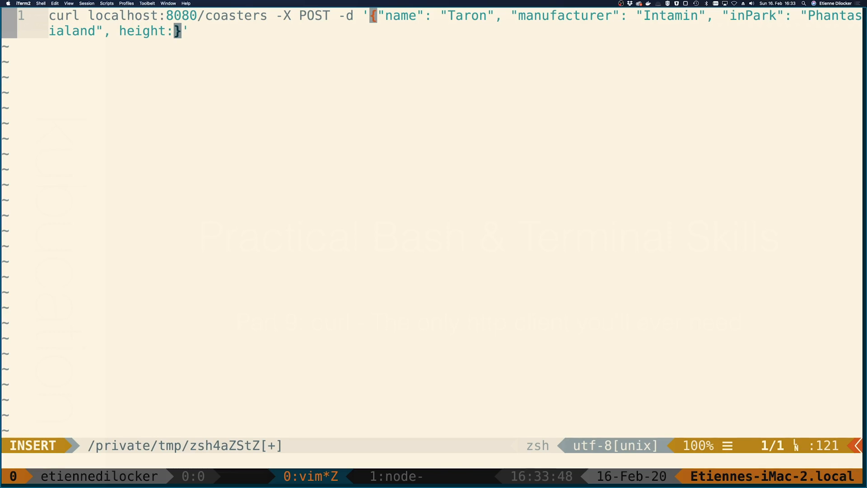
{"action": "type", "text": "30"}
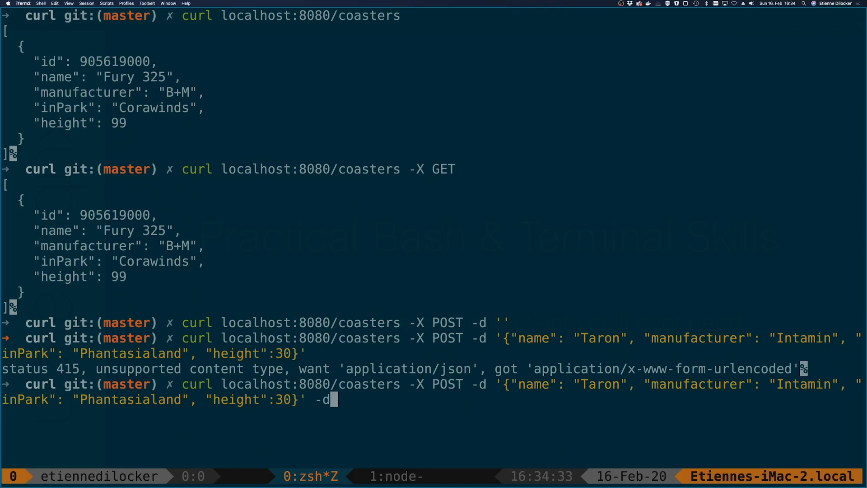
Step: Resend the Taron POST with -H 'content-type: application/json' so it is accepted
{"action": "type", "text": "'"}
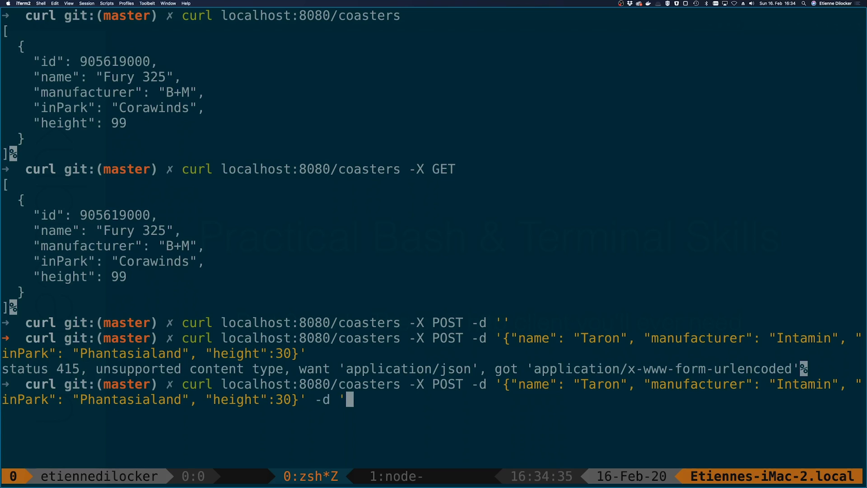
{"action": "type", "text": "H"}
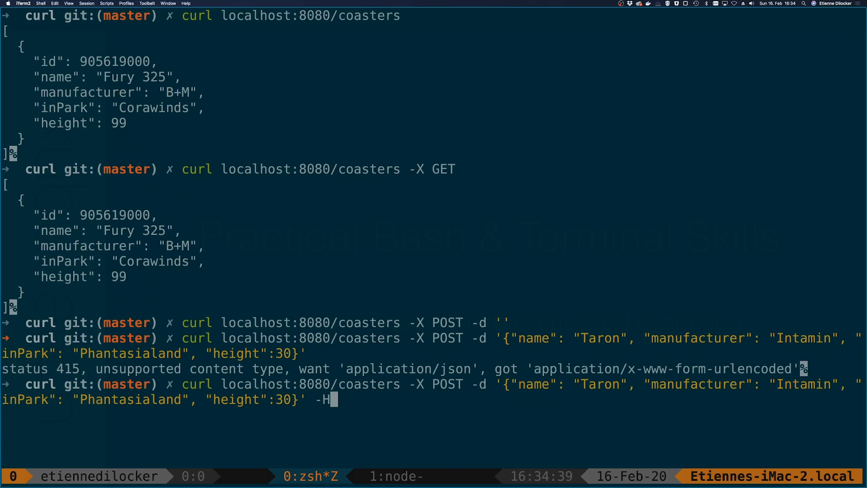
{"action": "type", "text": "'"}
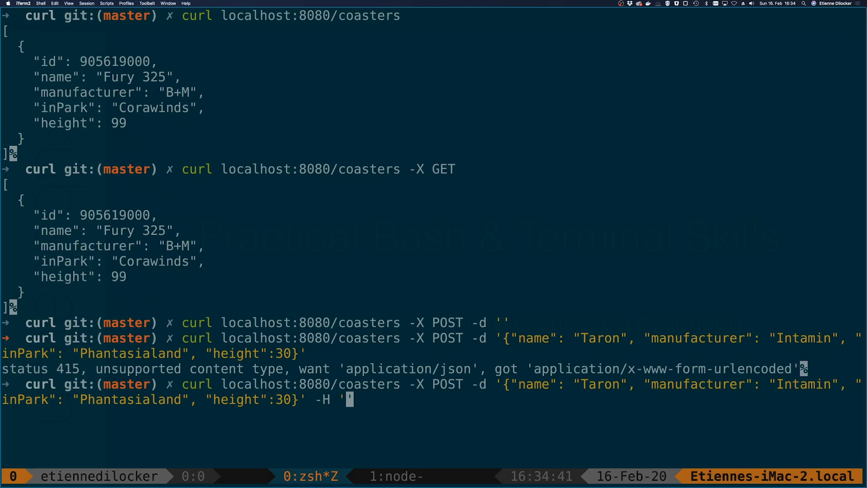
{"action": "type", "text": "content-type:"}
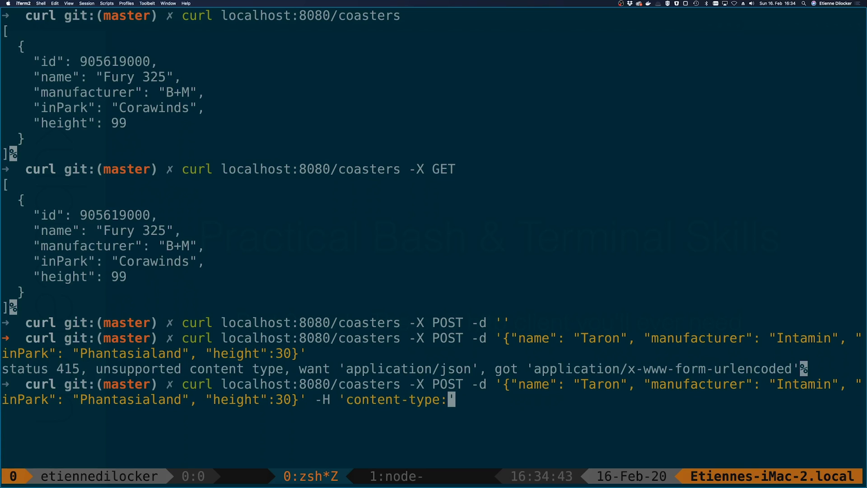
{"action": "type", "text": "\" \""}
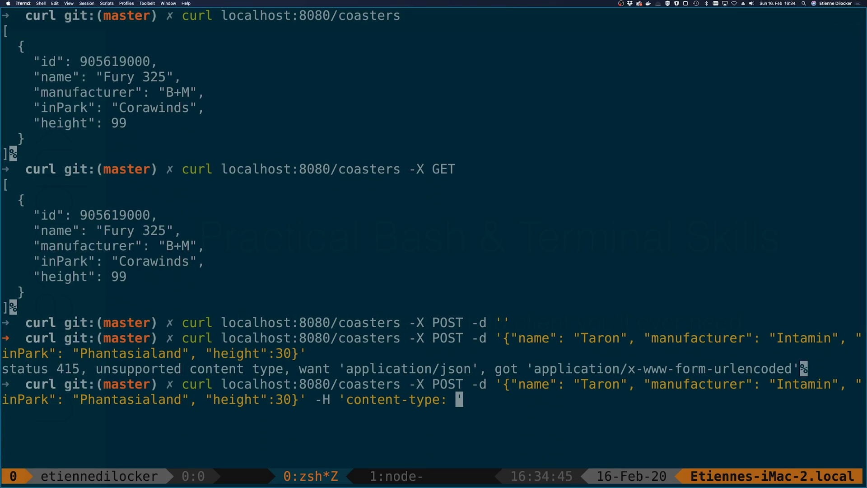
{"action": "type", "text": "appli"}
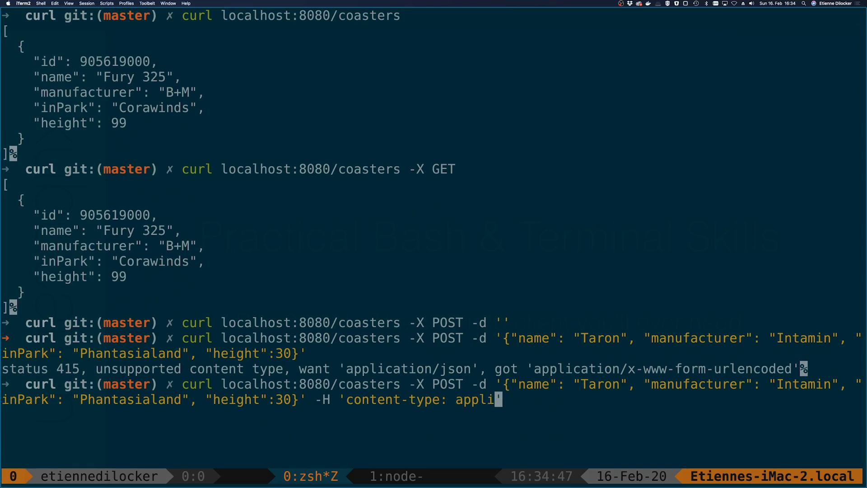
{"action": "type", "text": "cation/json'"}
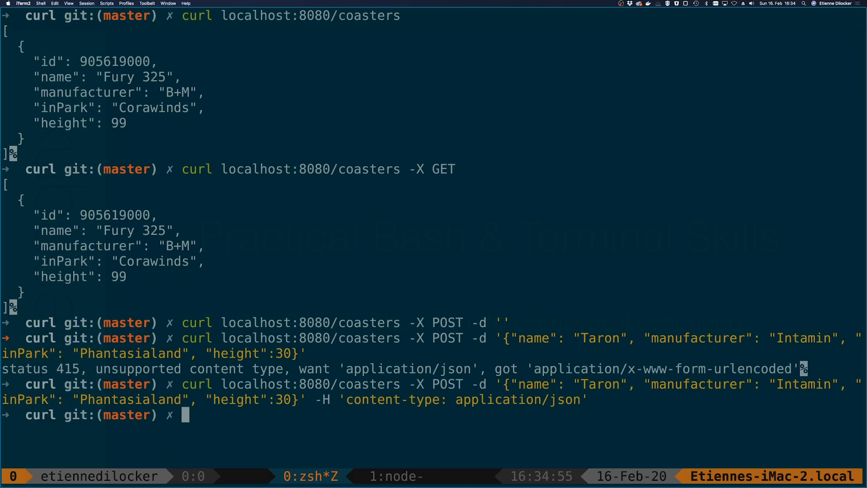
Step: Check the exit status is 0, then list coasters showing Fury 325 and Taron
{"action": "type", "text": "echo $?"}
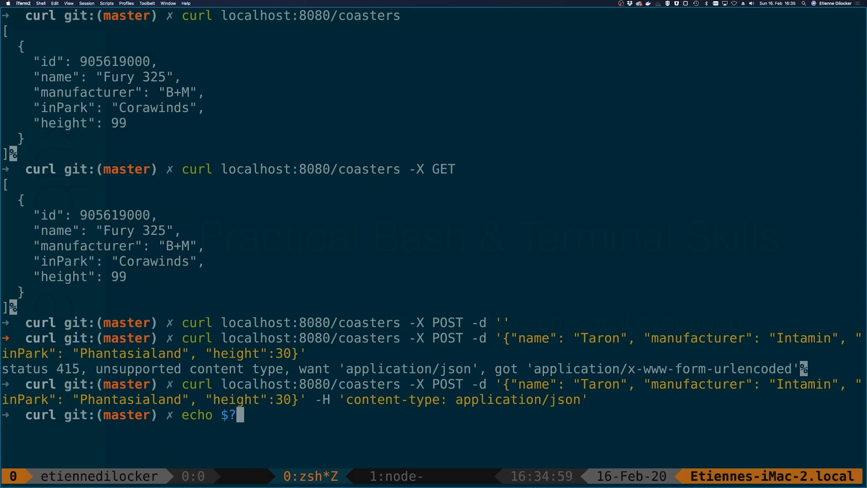
{"action": "type", "text": "j"}
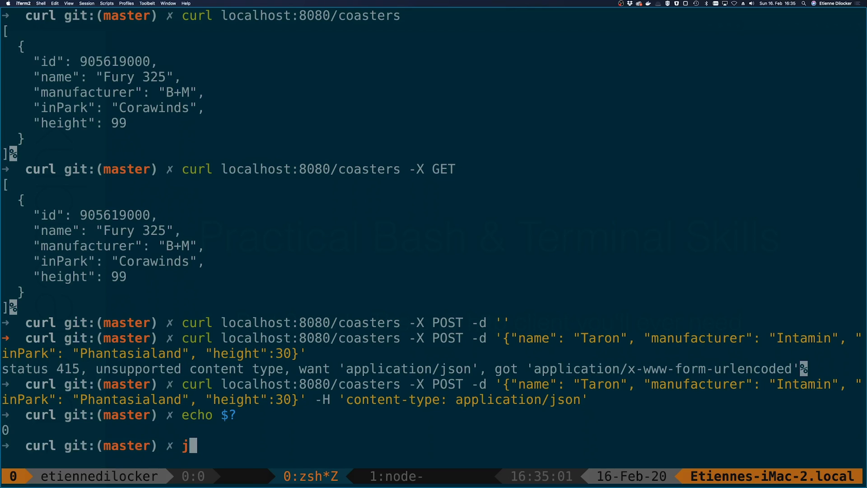
{"action": "key", "text": "backspace"}
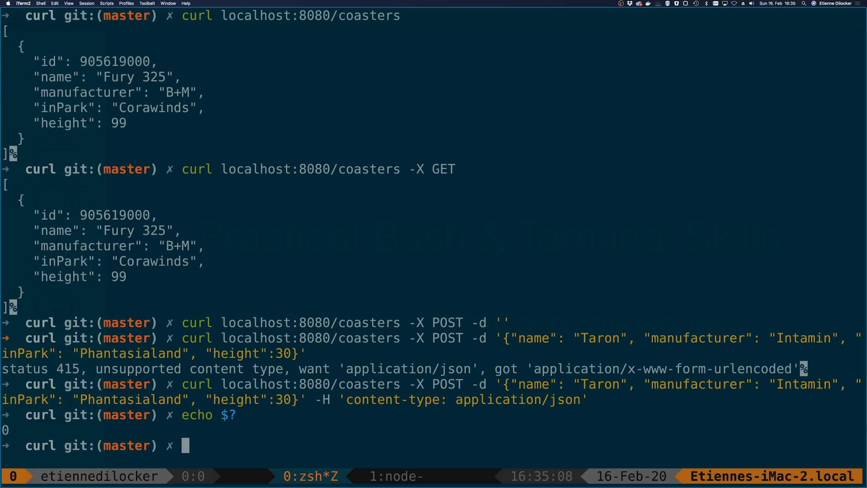
{"action": "type", "text": "curl"}
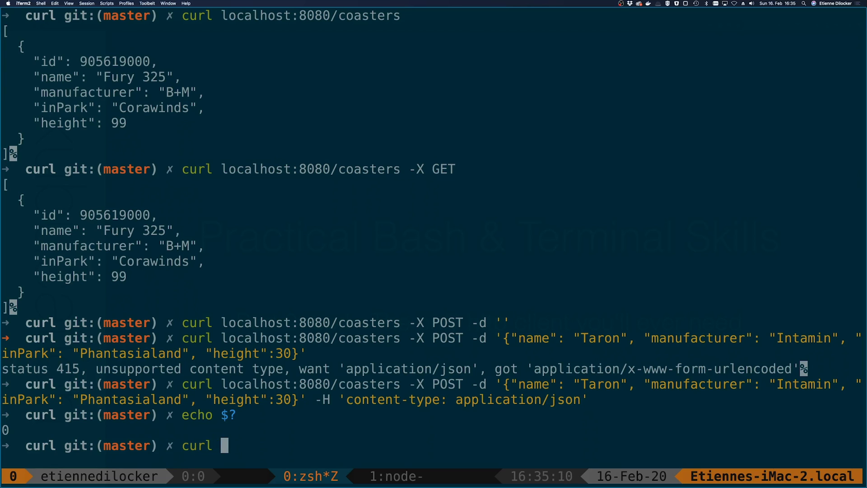
{"action": "type", "text": "localhost:8080/coasters"}
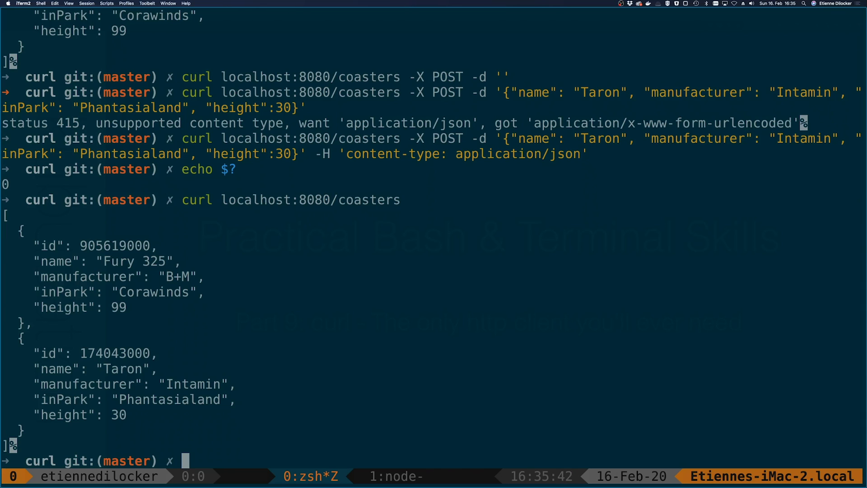
{"action": "type", "text": "curl"}
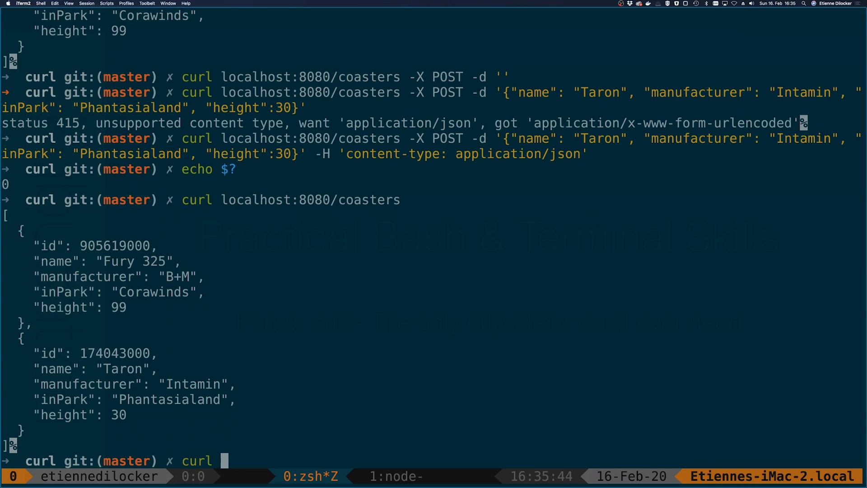
{"action": "type", "text": "localhost:8008"}
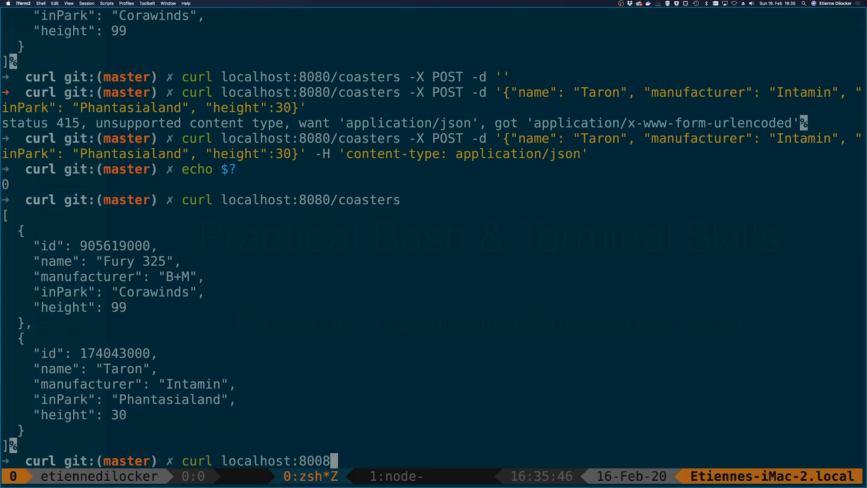
{"action": "type", "text": "0/"}
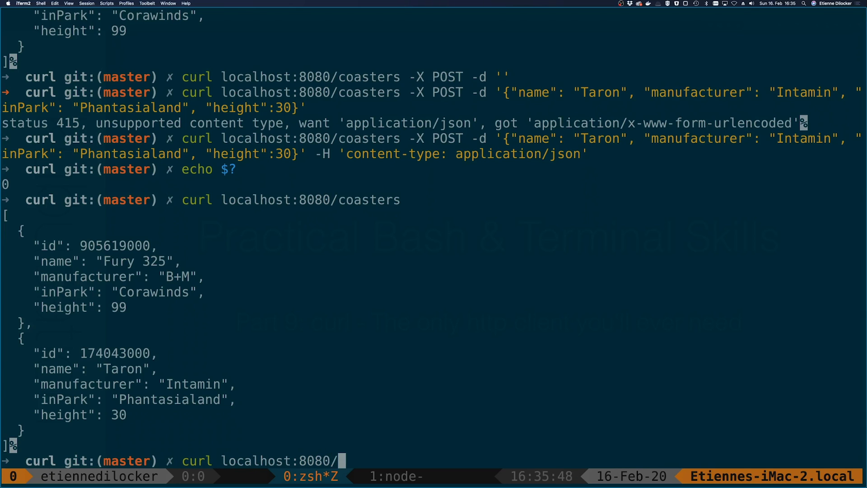
{"action": "type", "text": "coasters"}
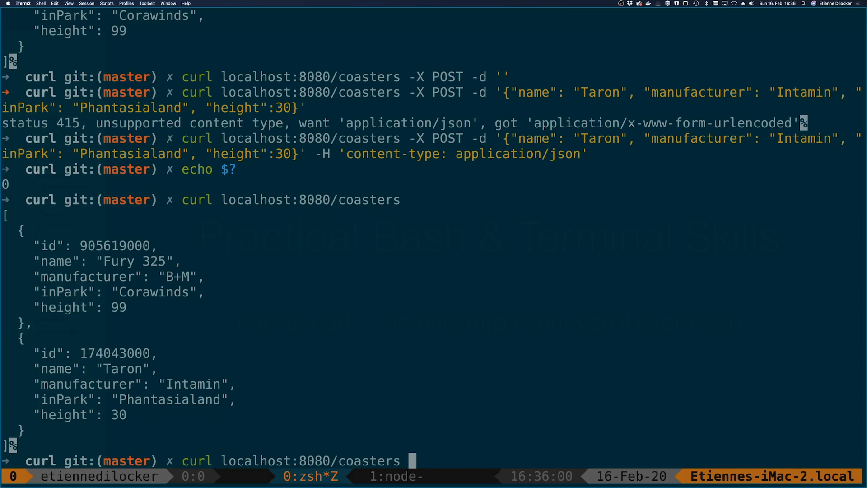
{"action": "type", "text": "-d"}
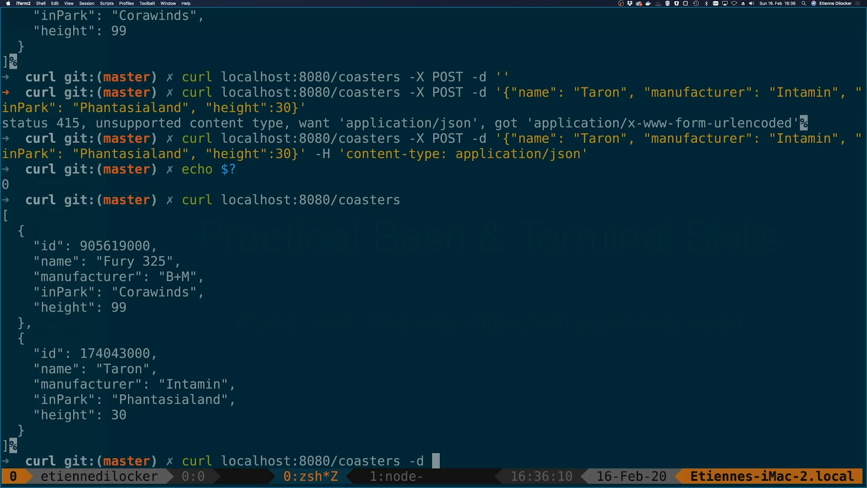
{"action": "type", "text": "-X PUT"}
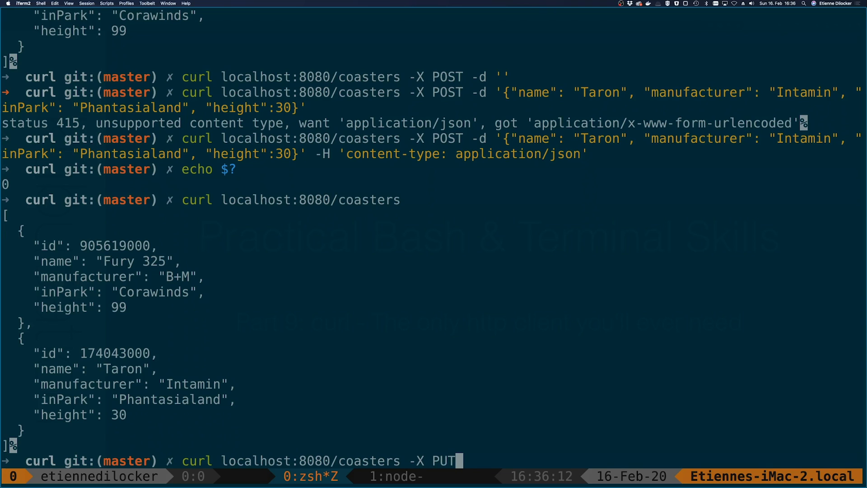
{"action": "key", "text": "Backspace"}
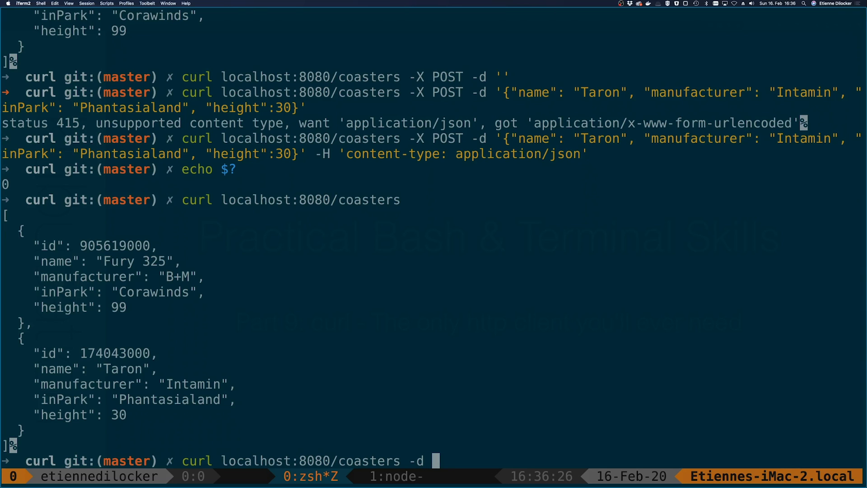
{"action": "type", "text": "@"}
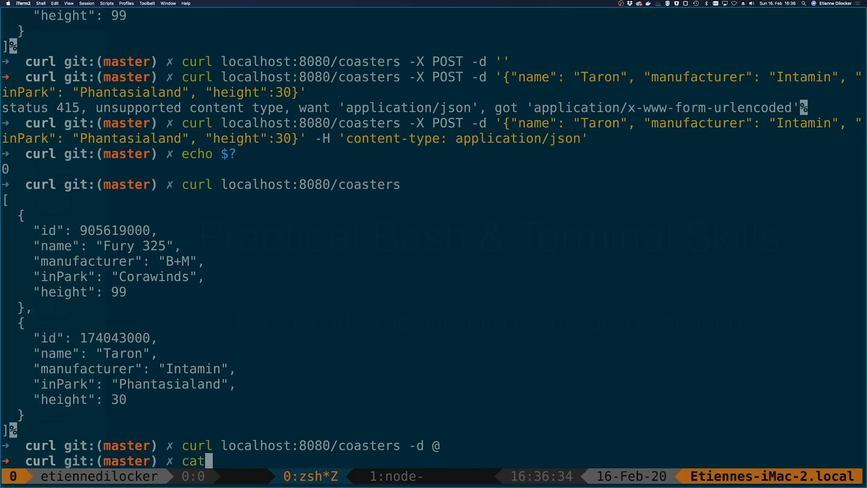
Step: Move ../incredible_hulk.json into the current folder
{"action": "type", "text": "incr"}
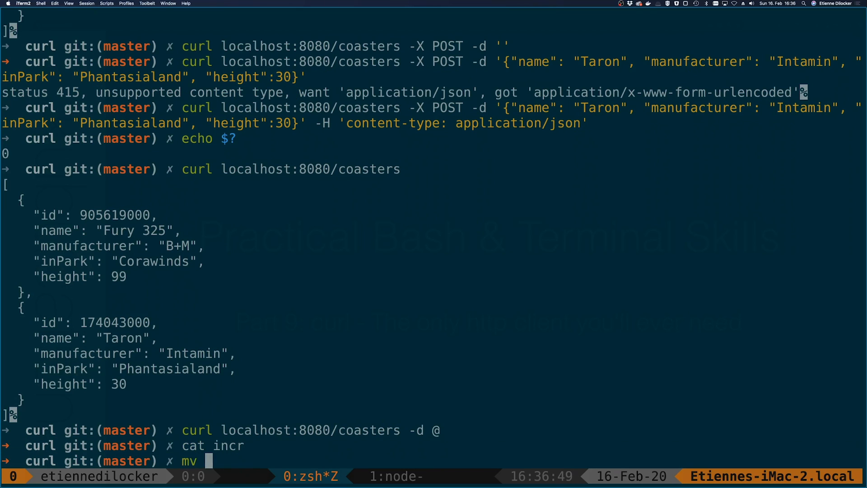
{"action": "type", "text": "../incredible_hulk.json"}
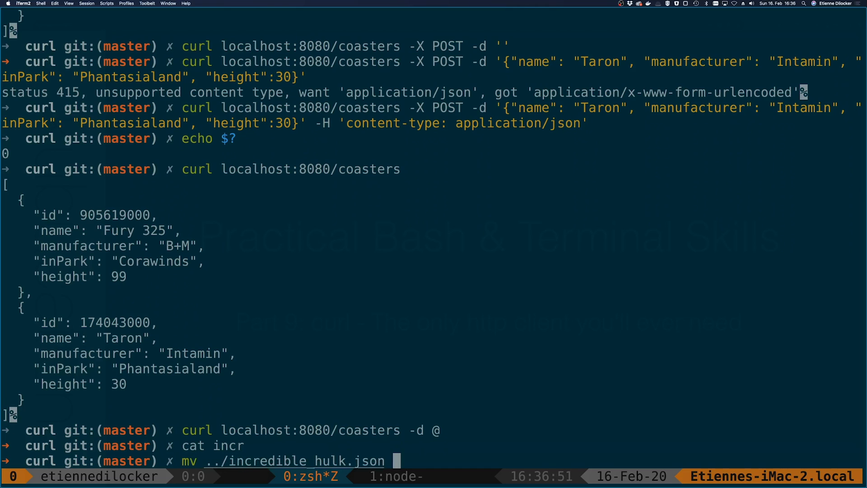
{"action": "key", "text": "enter"}
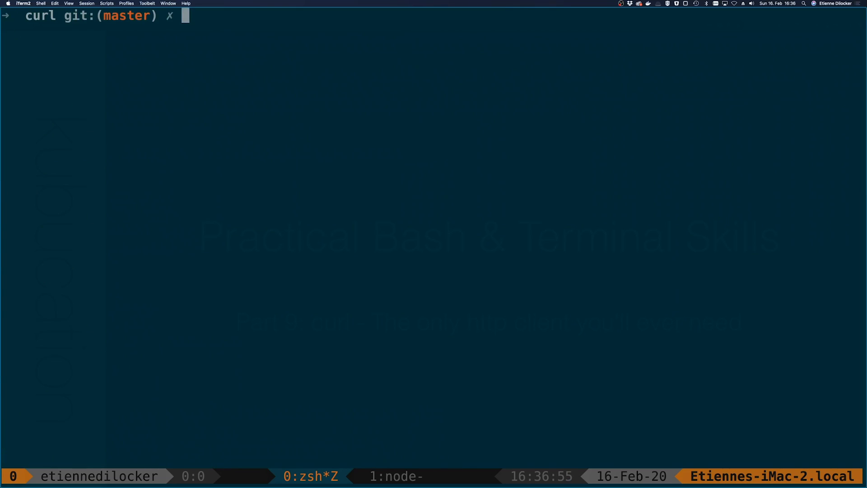
Step: View incredible_hulk.json and POST it with -d @ and content-type application/json, misspelling the file name
{"action": "type", "text": "cat incredible_hulk.json"}
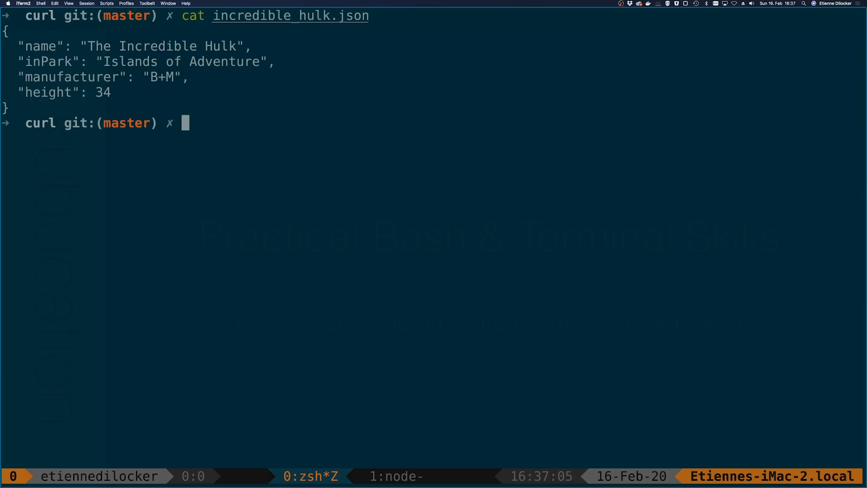
{"action": "type", "text": "curl localhost:"}
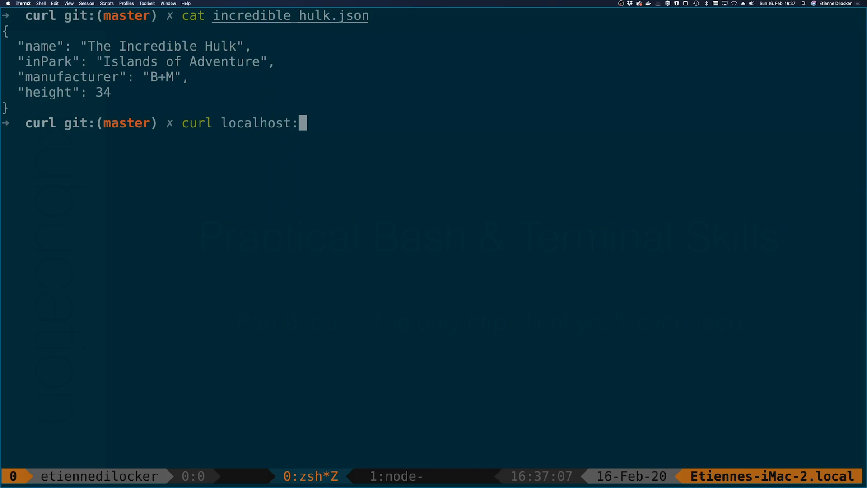
{"action": "type", "text": "8080/"}
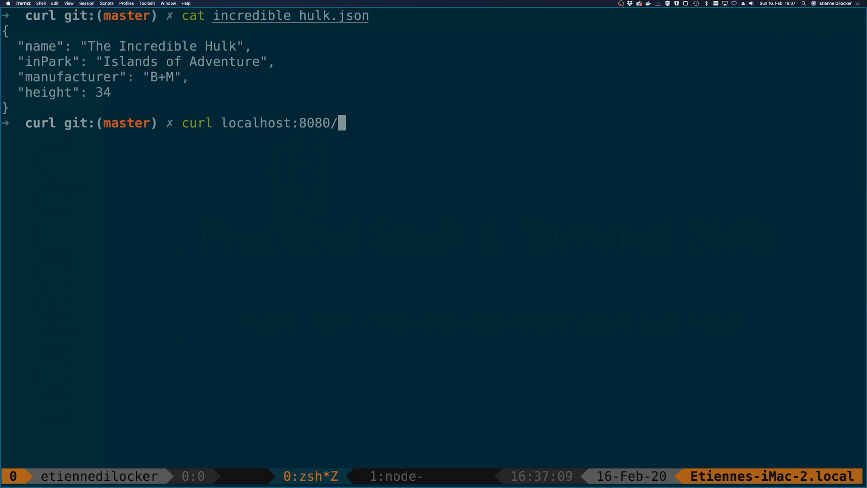
{"action": "type", "text": "coasters -d"}
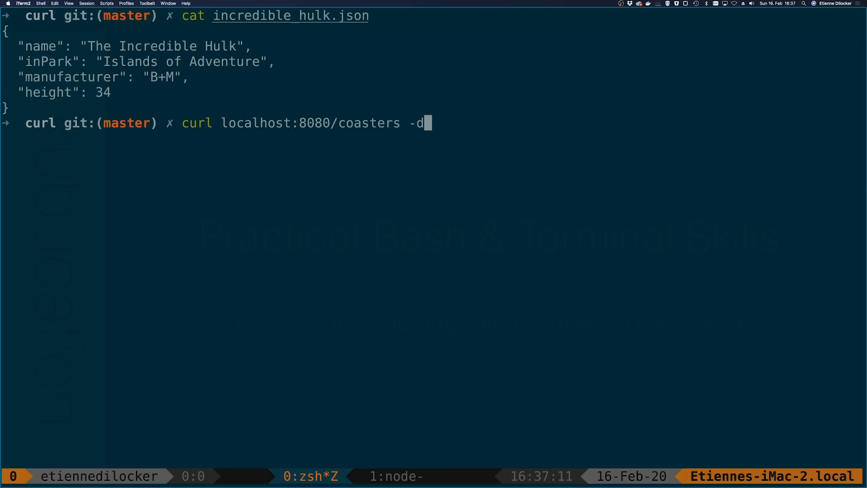
{"action": "type", "text": "@"}
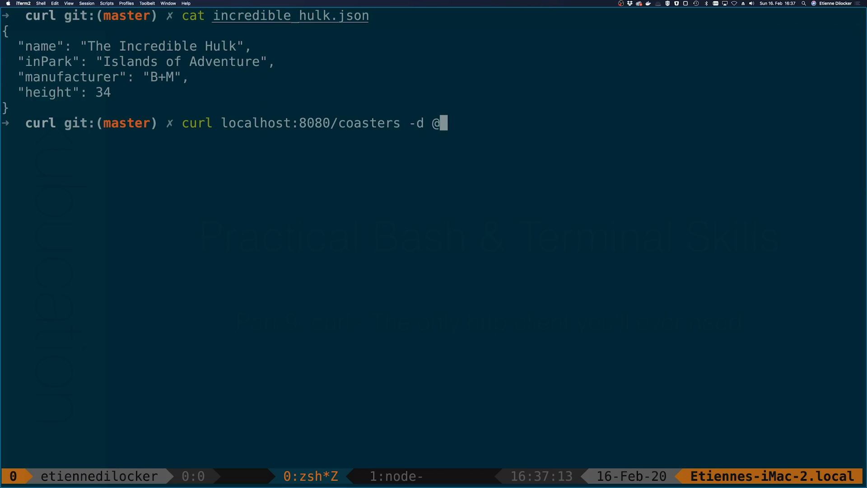
{"action": "type", "text": "ind"}
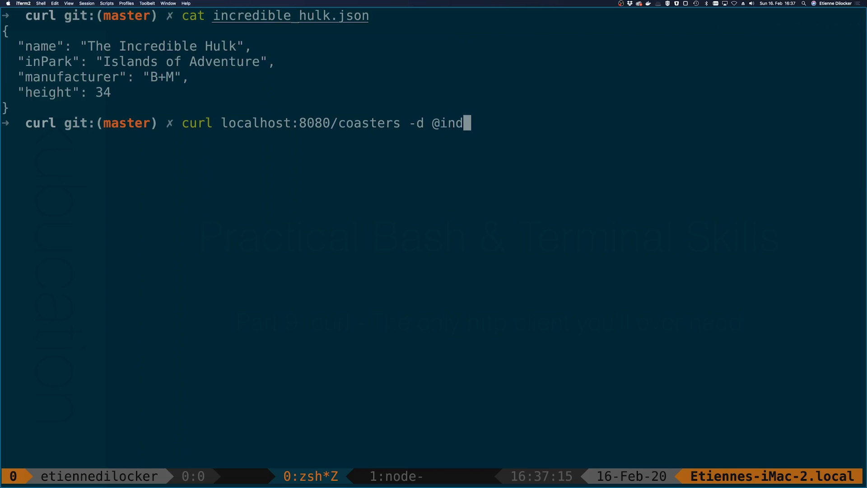
{"action": "type", "text": "redible_"}
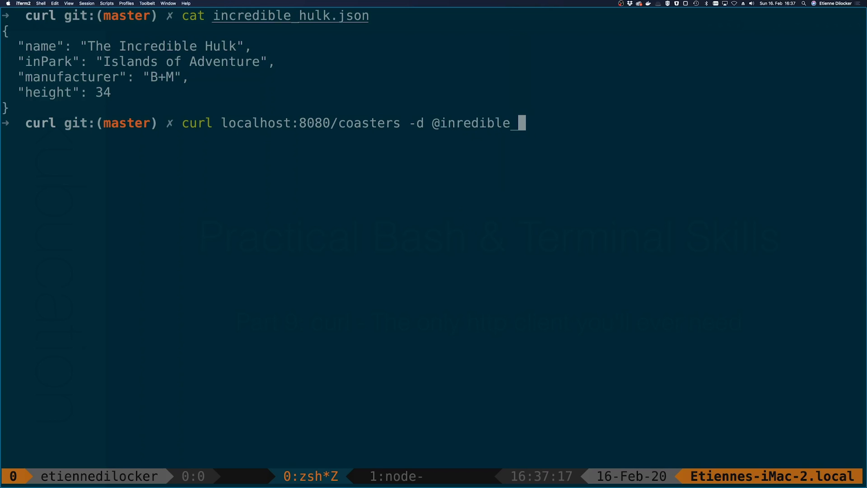
{"action": "type", "text": "hulk.json -"}
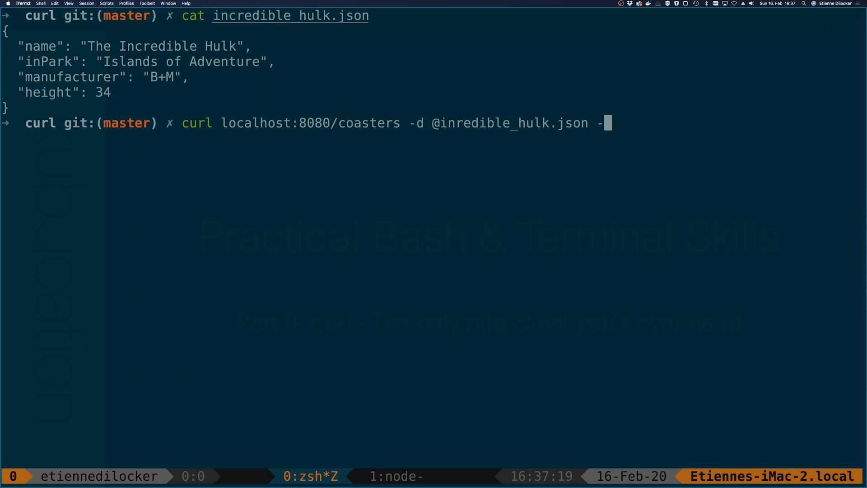
{"action": "type", "text": "H '"}
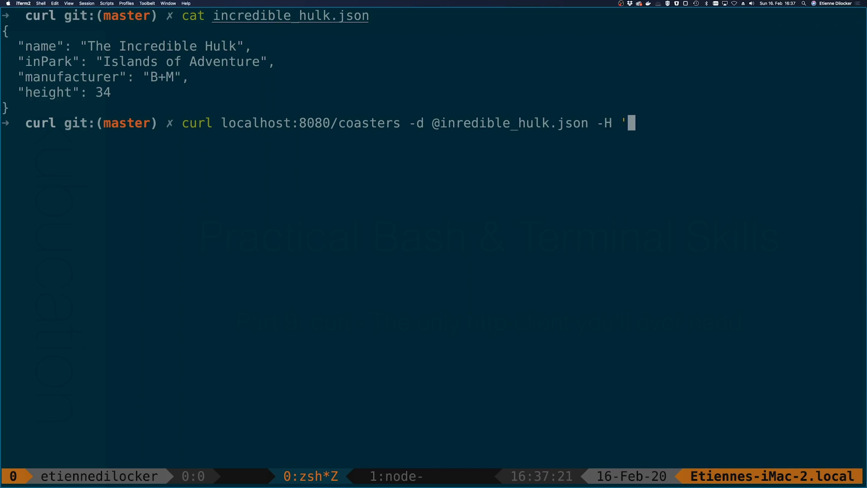
{"action": "type", "text": "content-type: ap"}
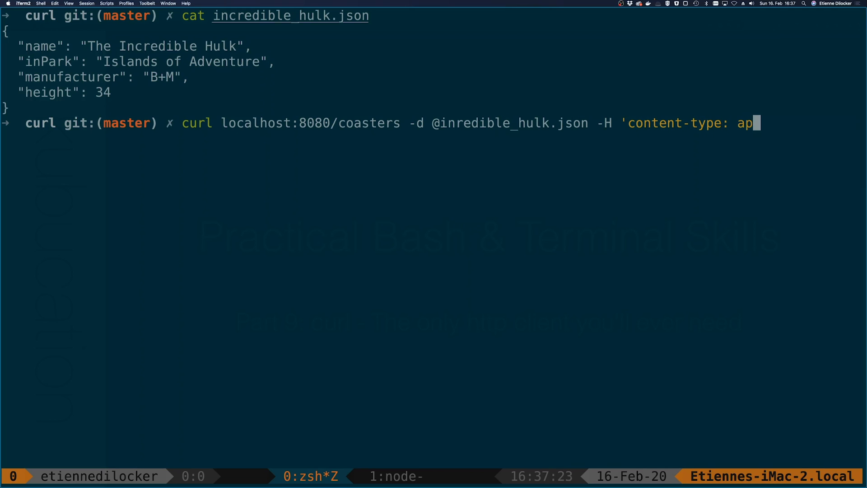
{"action": "type", "text": "plication/json"}
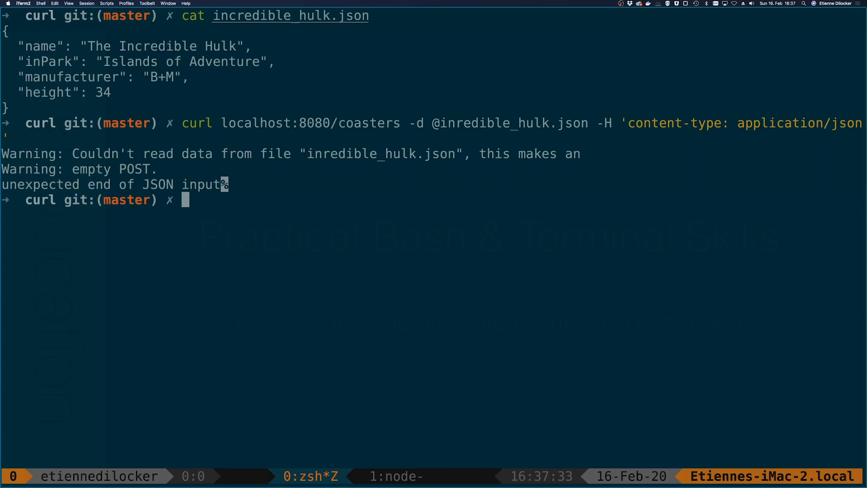
Step: Recall the failed command with the corrected file name, confirm exit status 0 and clear the screen
{"action": "key", "text": "Up"}
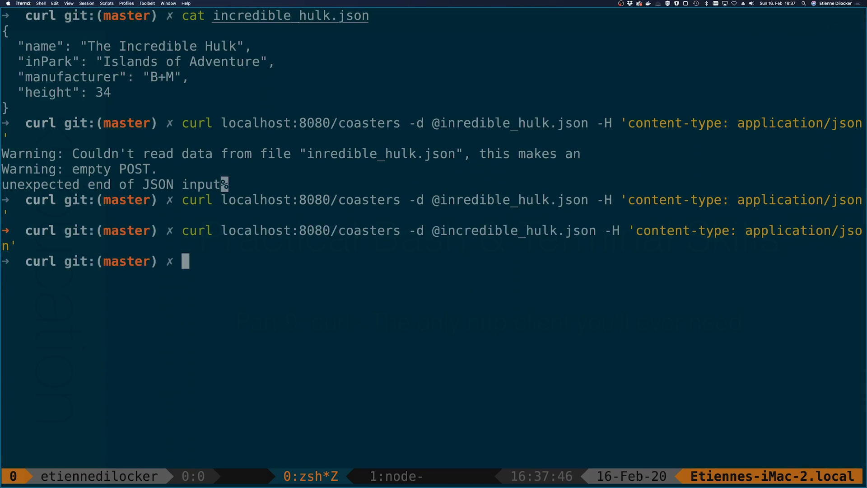
{"action": "type", "text": "echo $?"}
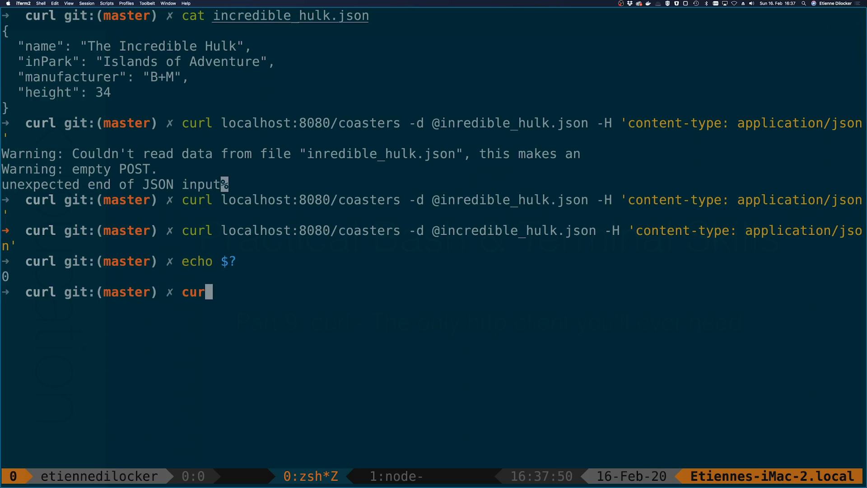
{"action": "key", "text": "ctrl+l"}
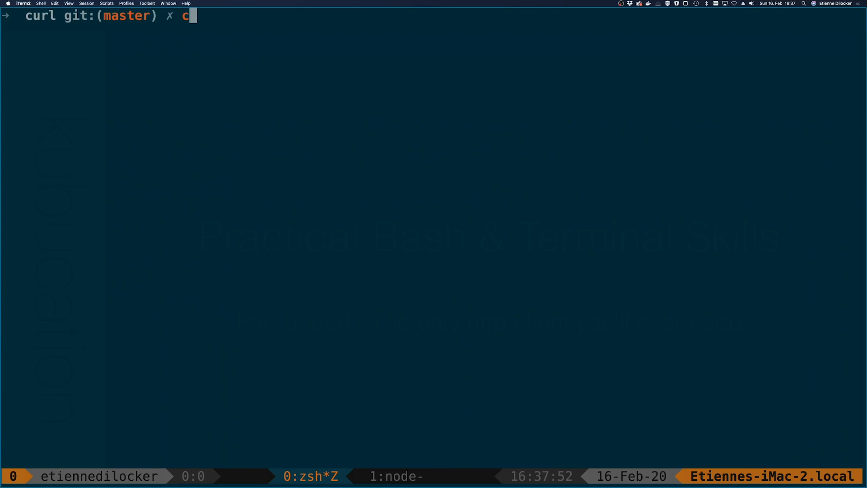
Step: List coasters again, now showing Fury 325, Taron and The Incredible Hulk
{"action": "type", "text": "url loca"}
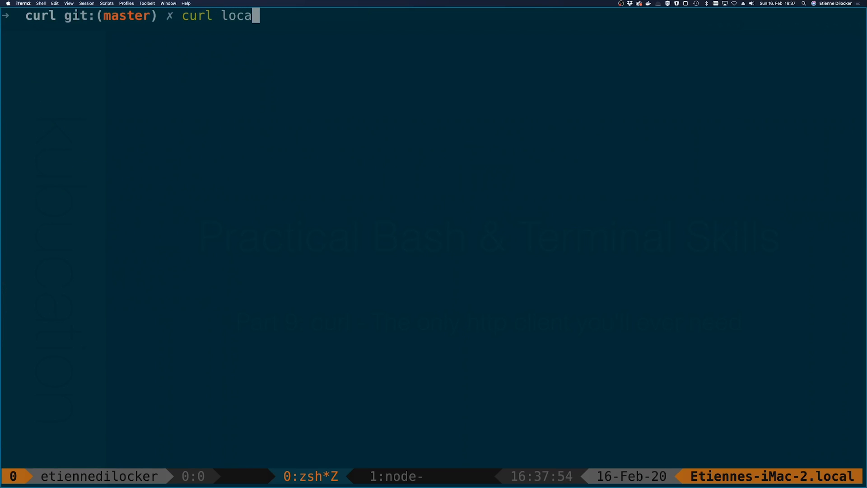
{"action": "type", "text": "lhost:8080/coasters"}
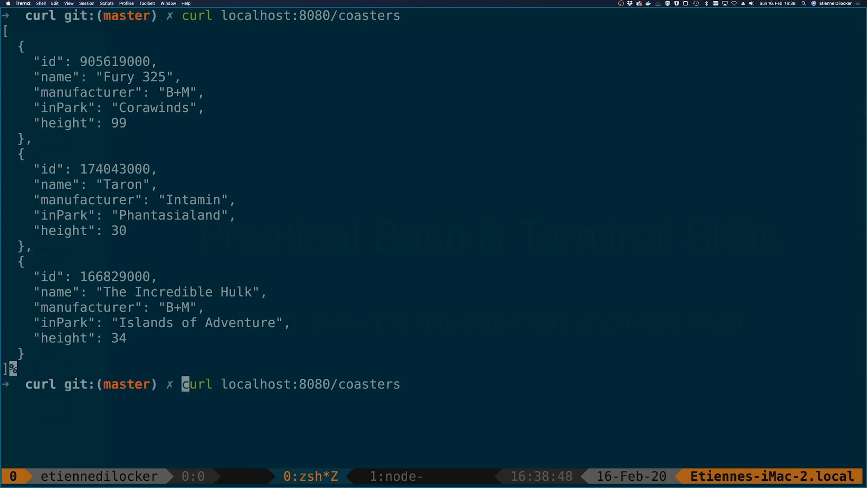
Step: Run curl -v localhost:8080/coasters and scroll back to read the headers including HTTP/1.1 200 OK
{"action": "type", "text": "-v"}
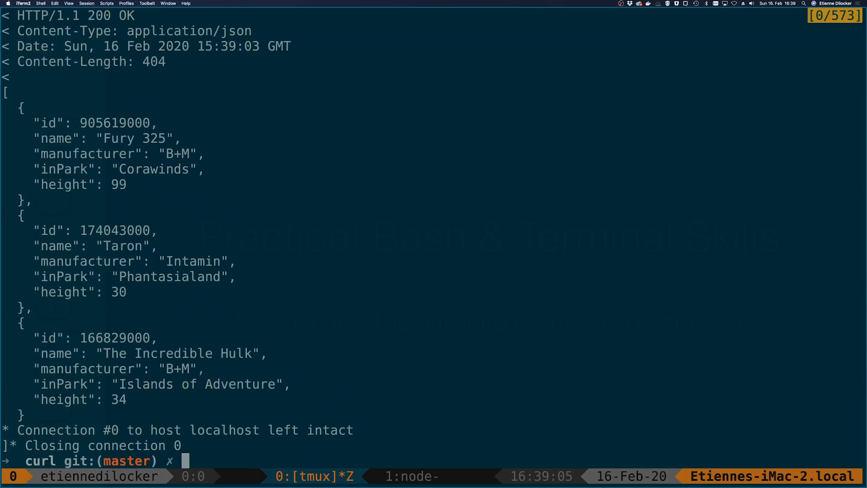
{"action": "type", "text": "curl -v localhost:8080/coasters"}
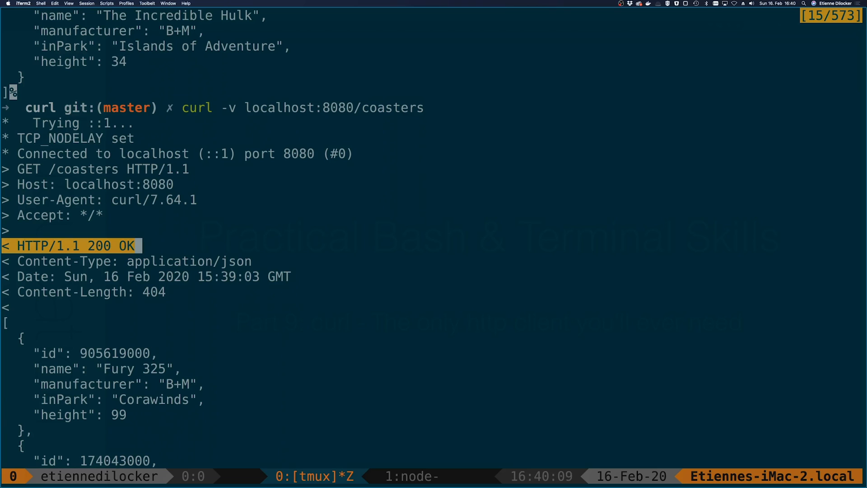
{"action": "scroll", "scroll_direction": "down", "scroll_amount": 3}
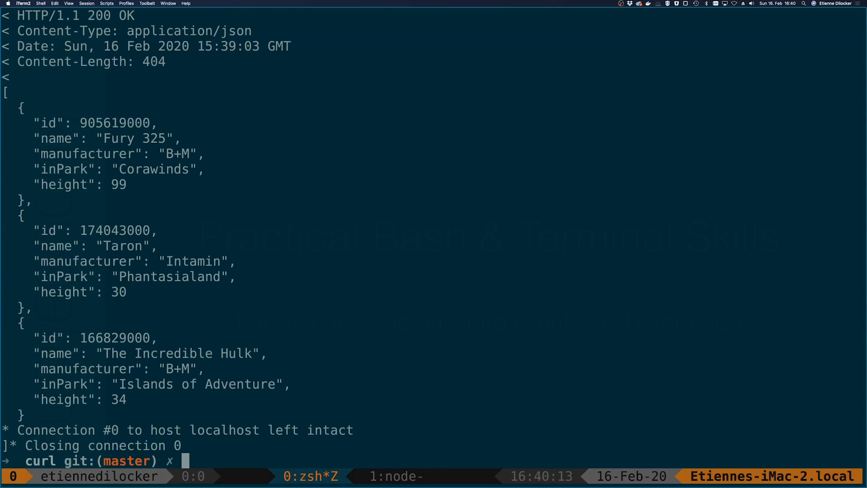
Step: Drop -v, send the coaster list to -o /dev/null showing the progress meter, then rerun silently with -s
{"action": "type", "text": "curl -v localhost:8080/coasters"}
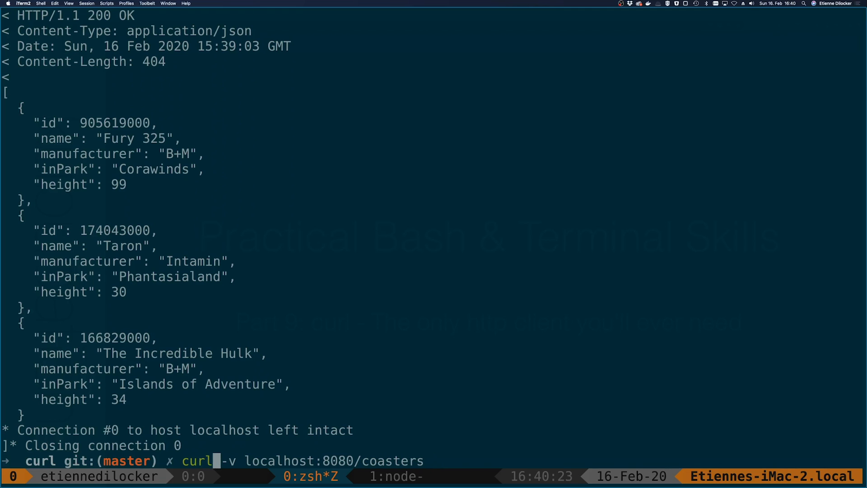
{"action": "key", "text": "backspace"}
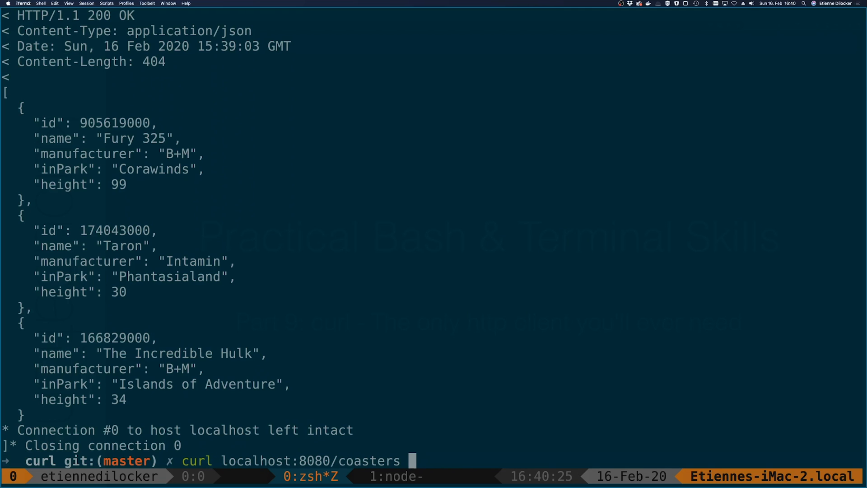
{"action": "type", "text": "-o /dev/"}
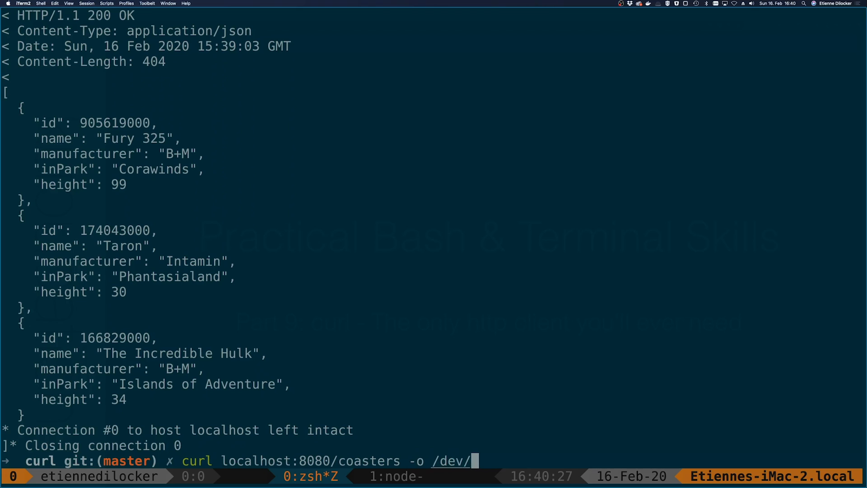
{"action": "type", "text": "null"}
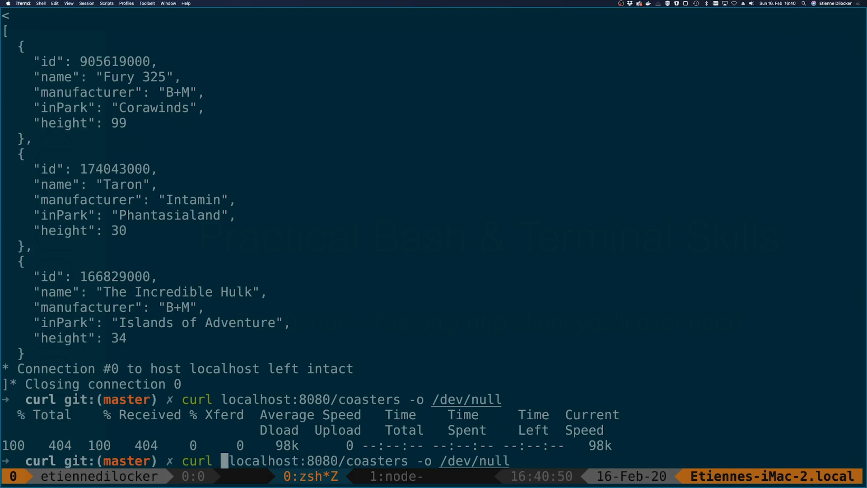
{"action": "type", "text": "-s"}
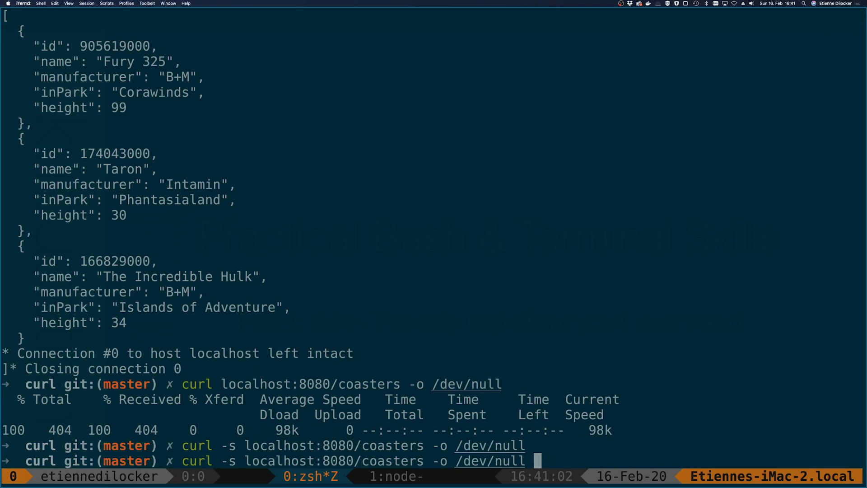
Step: Run the silent coasters request with -w 'hello' to show write-out prints custom text
{"action": "type", "text": "-w"}
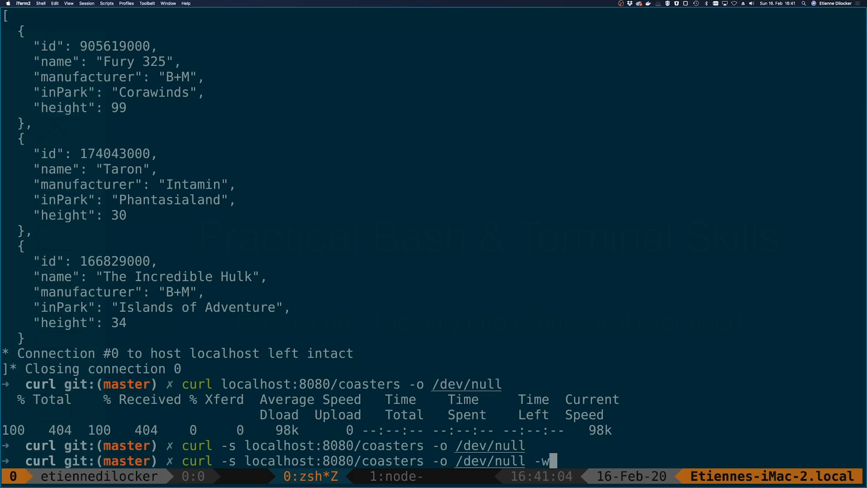
{"action": "type", "text": "'"}
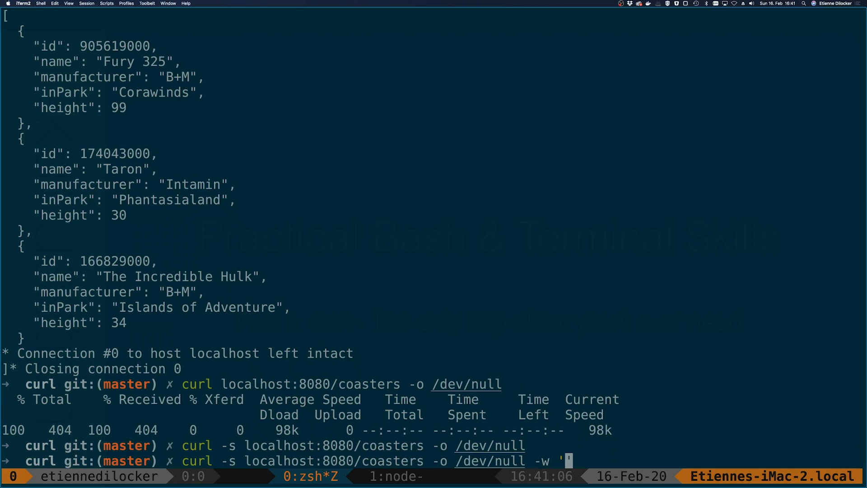
{"action": "type", "text": "hello"}
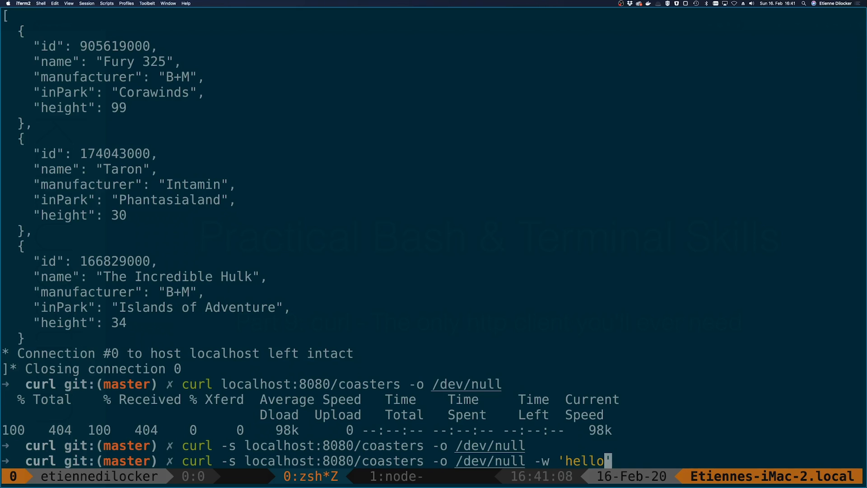
{"action": "key", "text": "Return"}
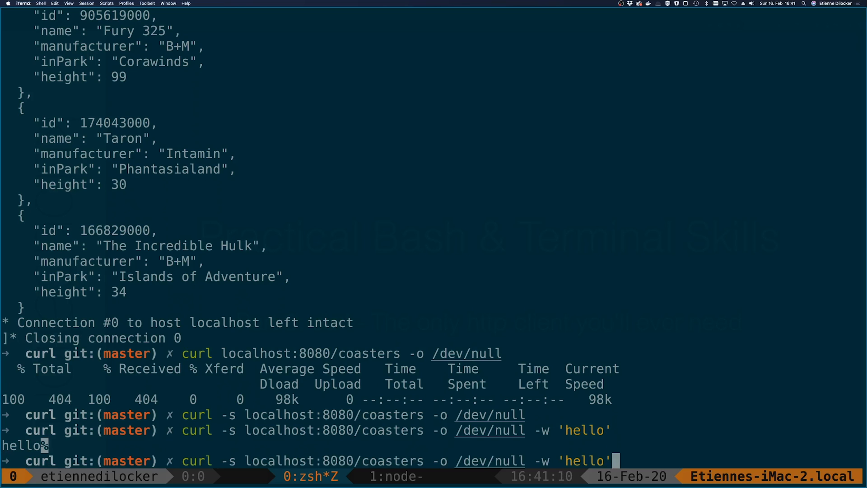
Step: Change the write-out to '%{response_code}' to print 200, then clear the terminal
{"action": "type", "text": "${"}
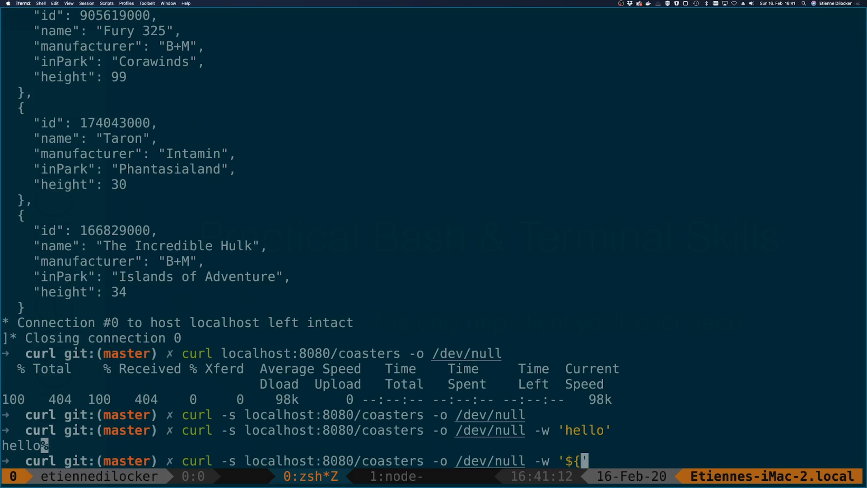
{"action": "type", "text": "%}"}
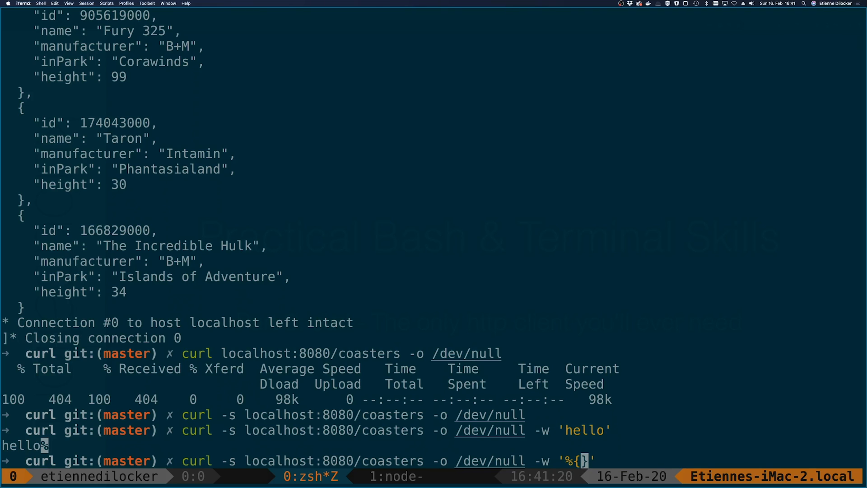
{"action": "type", "text": "rep"}
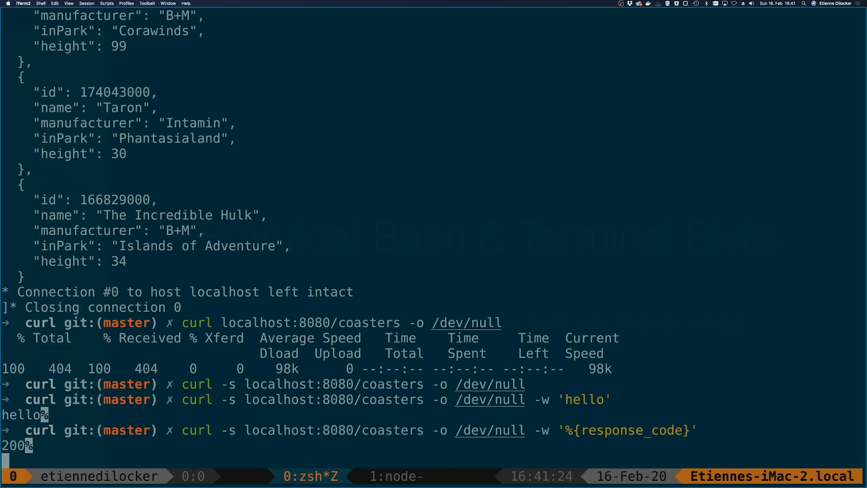
{"action": "key", "text": "enter"}
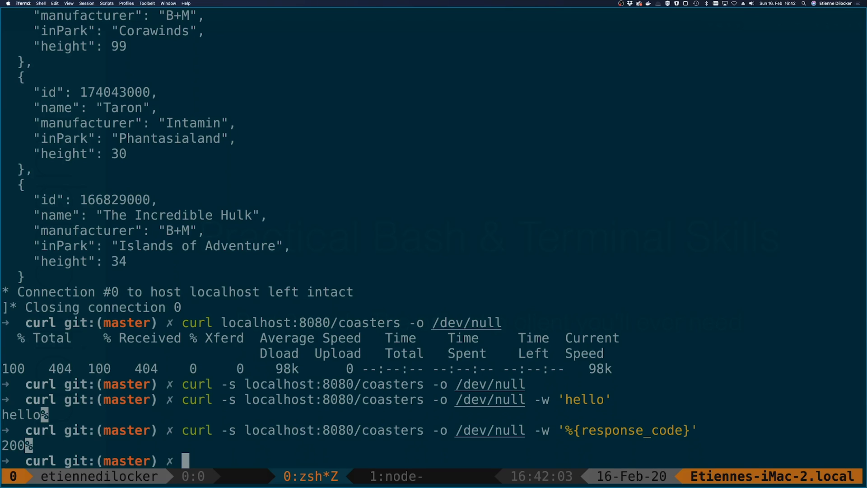
{"action": "type", "text": "clear"}
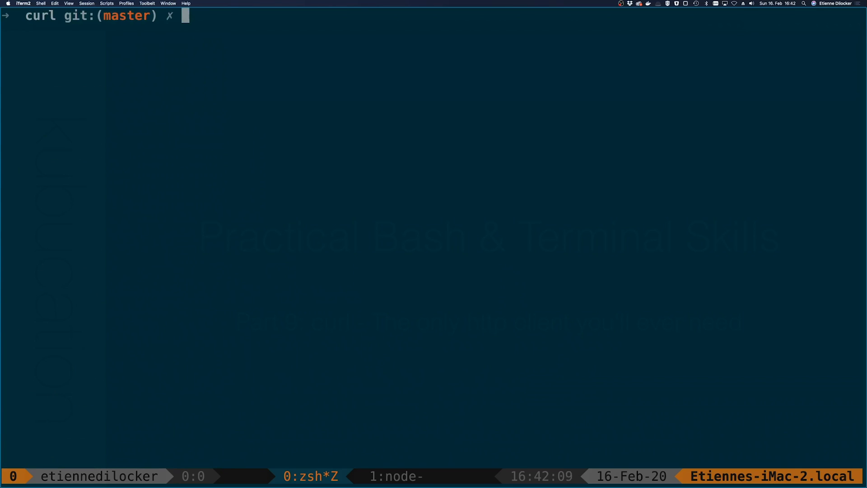
Step: Request localhost:8080/admin verbosely to see it demands authentication, then clear
{"action": "type", "text": "ic"}
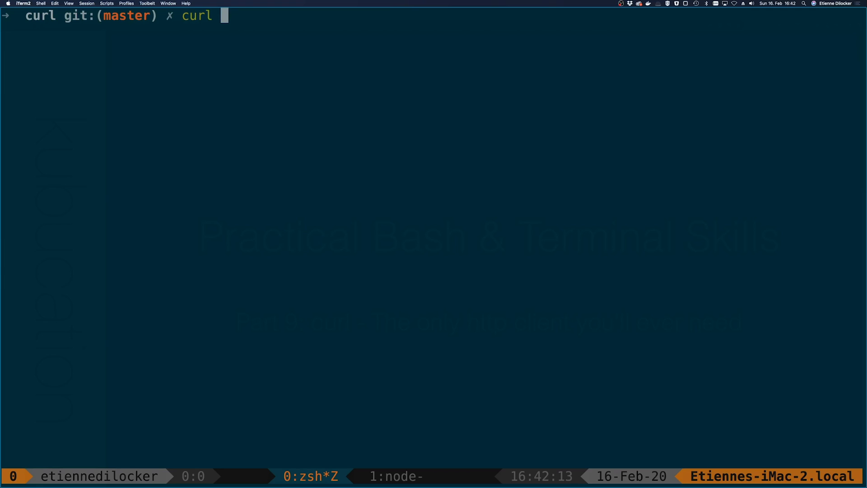
{"action": "type", "text": "loca"}
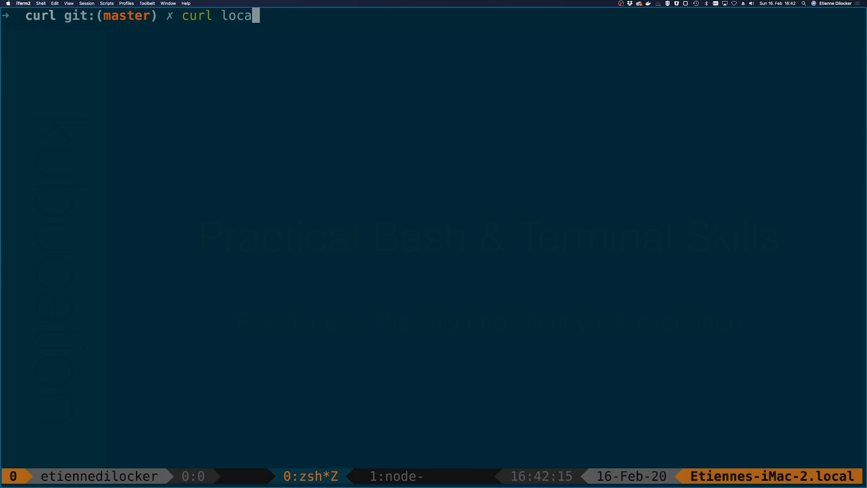
{"action": "key", "text": "BackSpace"}
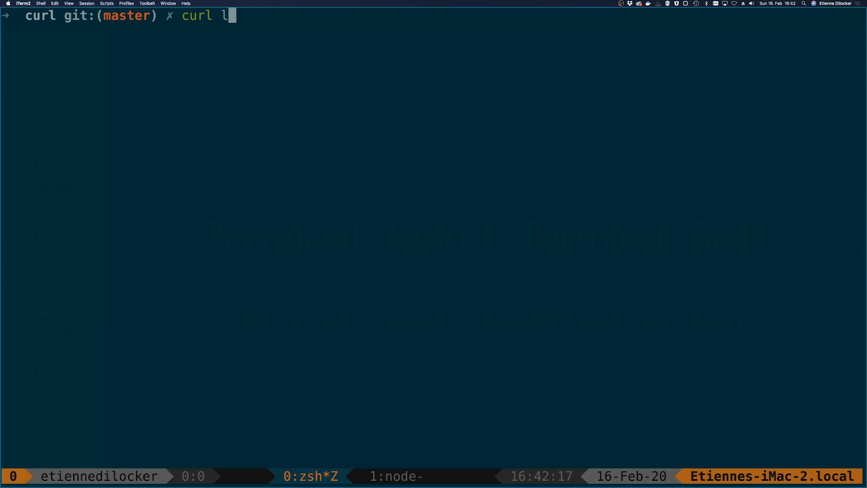
{"action": "type", "text": "ocalhost:8080"}
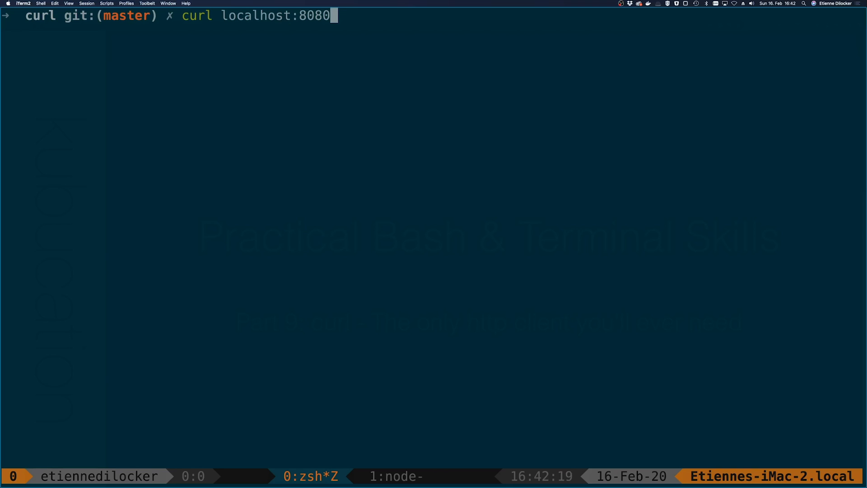
{"action": "type", "text": "/admin"}
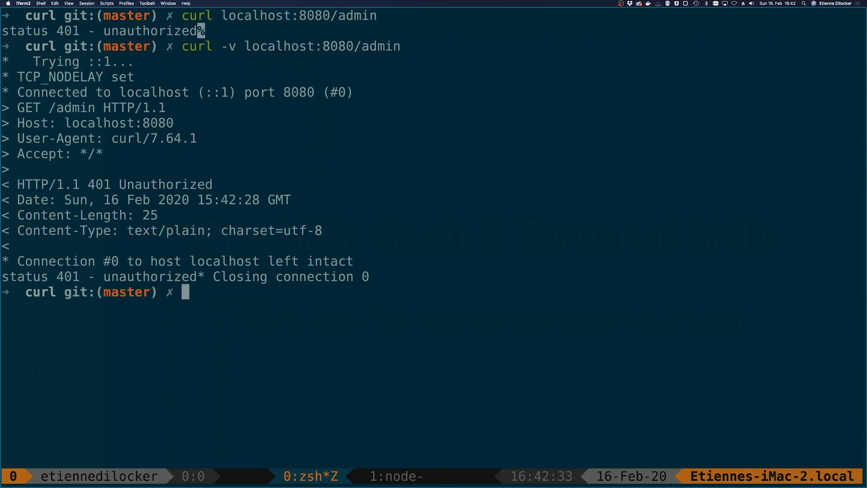
{"action": "type", "text": "clear"}
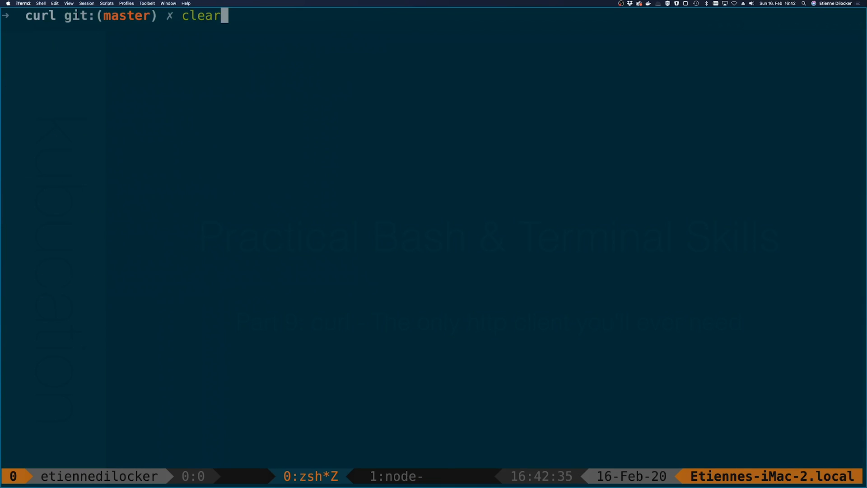
{"action": "type", "text": "curl -v localhost:8080/admin"}
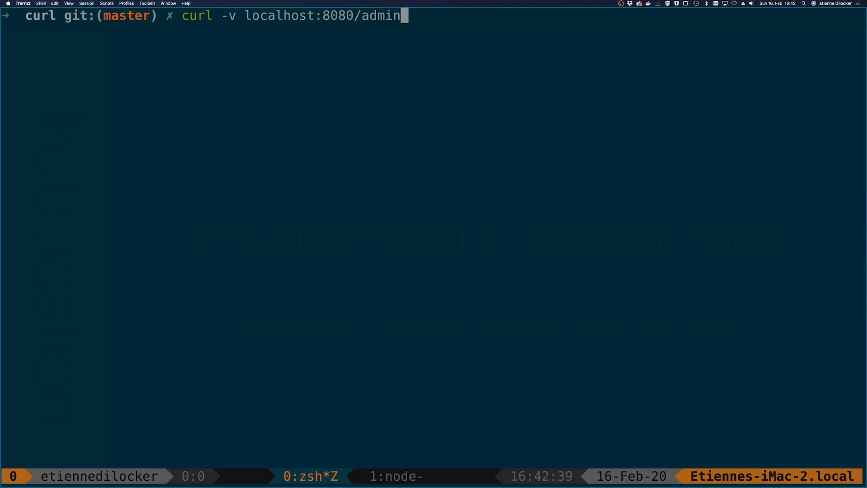
{"action": "type", "text": "-"}
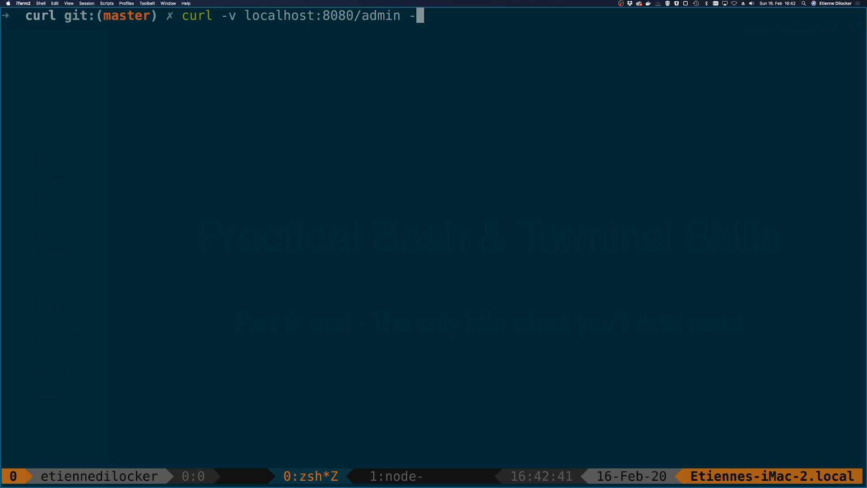
{"action": "type", "text": "u"}
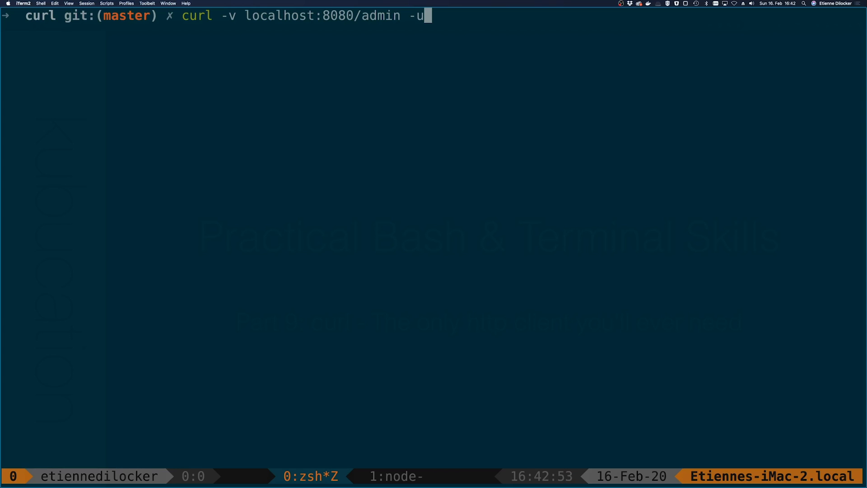
{"action": "type", "text": "admin:secret"}
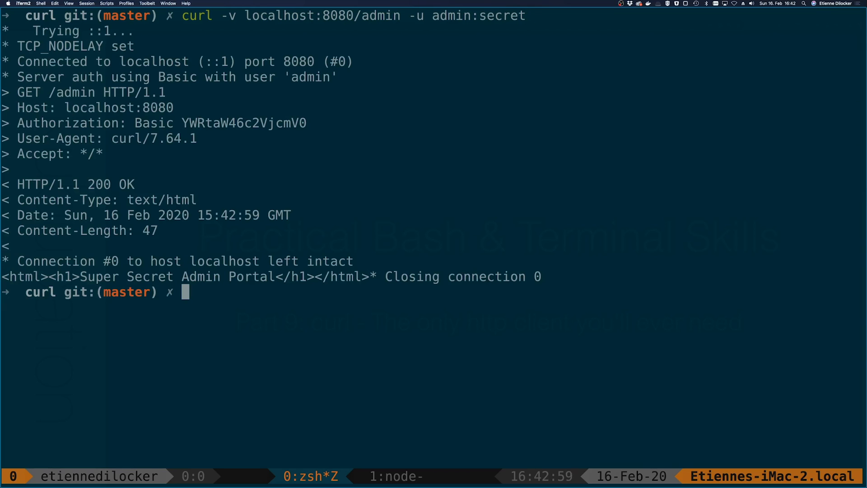
{"action": "key", "text": "Up"}
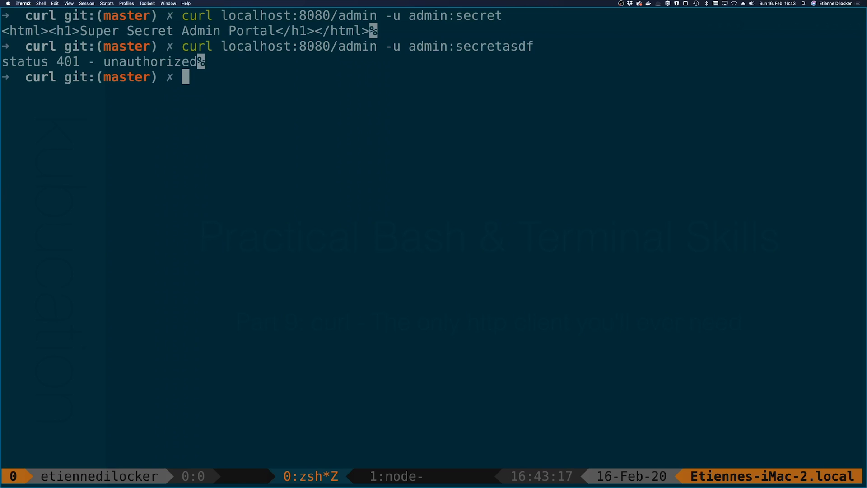
Step: Start a request to /admin with a double-quoted Authorization: Basic header
{"action": "type", "text": "curl localhost:8080/admin -u"}
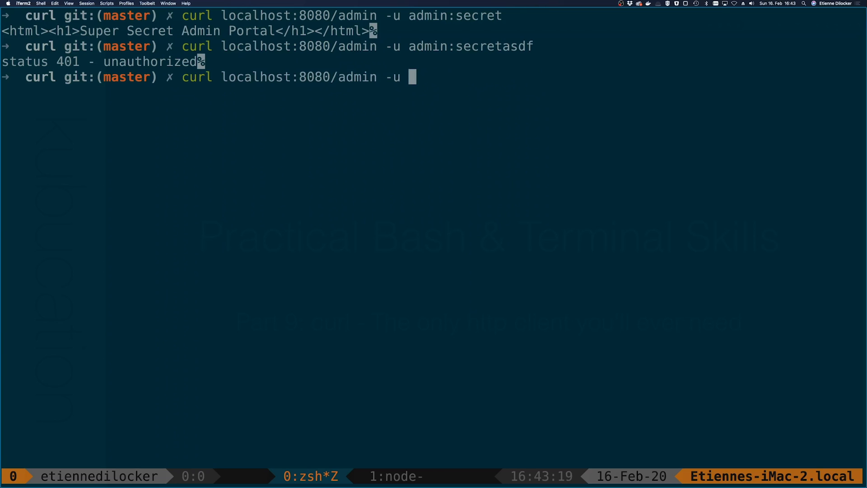
{"action": "type", "text": "-H"}
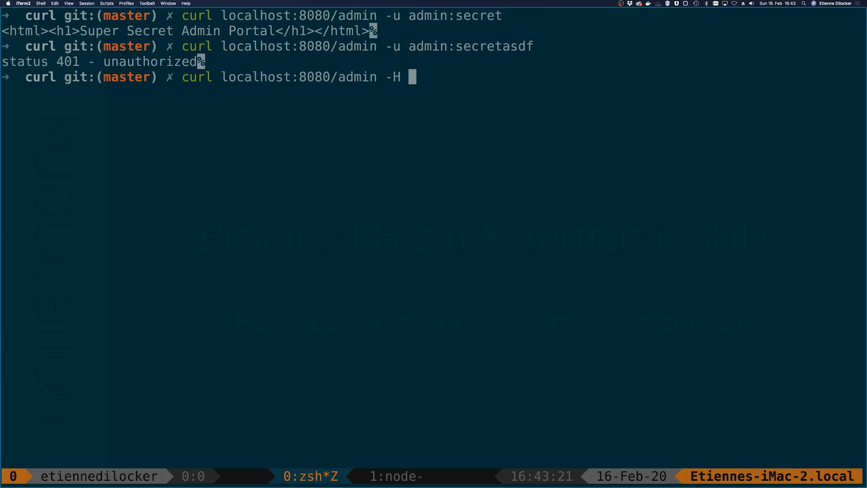
{"action": "type", "text": "''"}
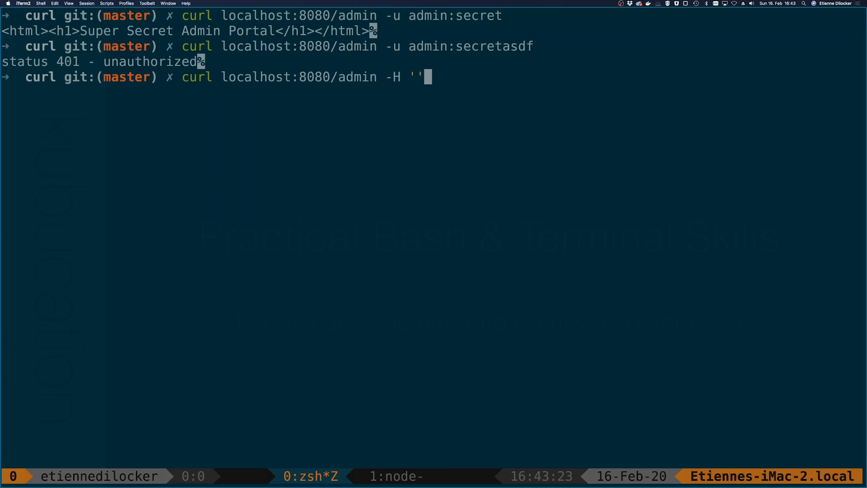
{"action": "key", "text": "BackSpace"}
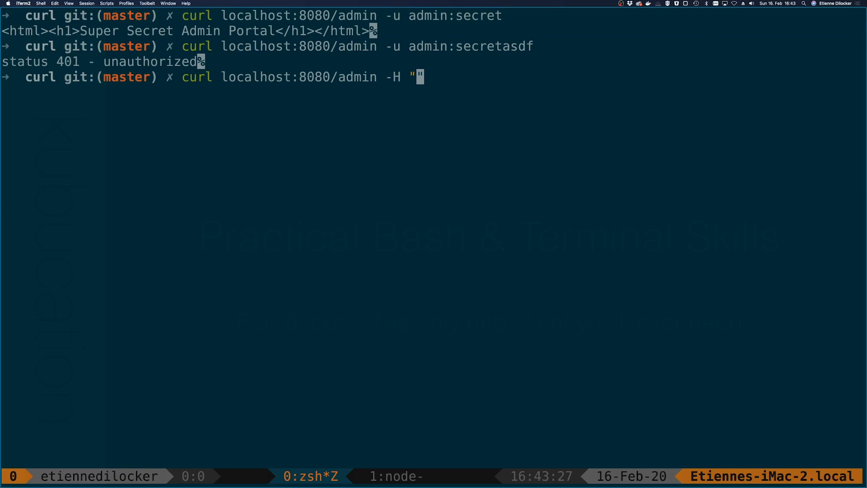
{"action": "type", "text": "Aut"}
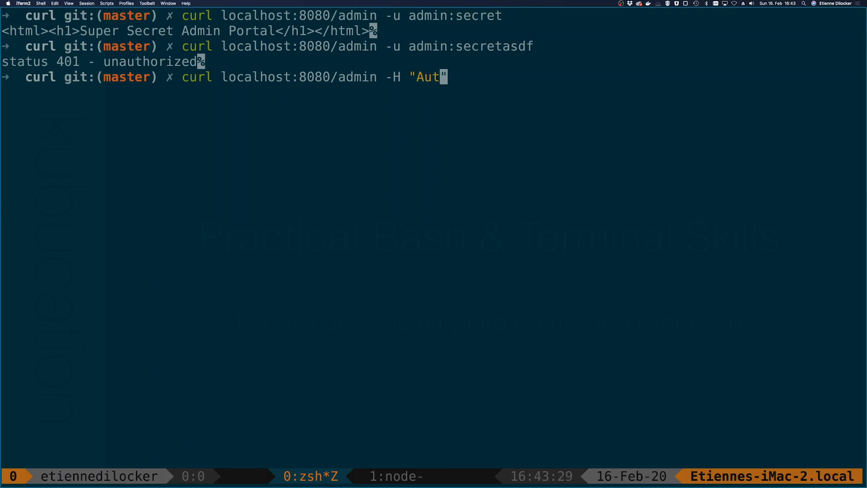
{"action": "type", "text": "horization: Be"}
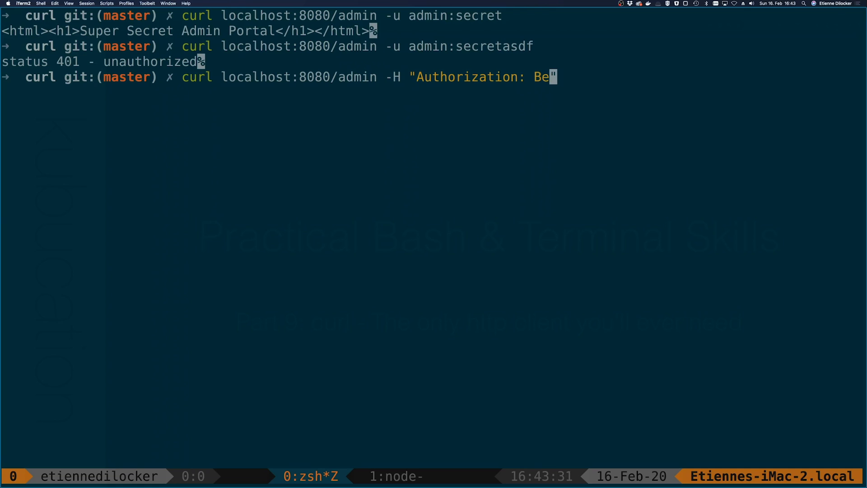
{"action": "type", "text": "sic"}
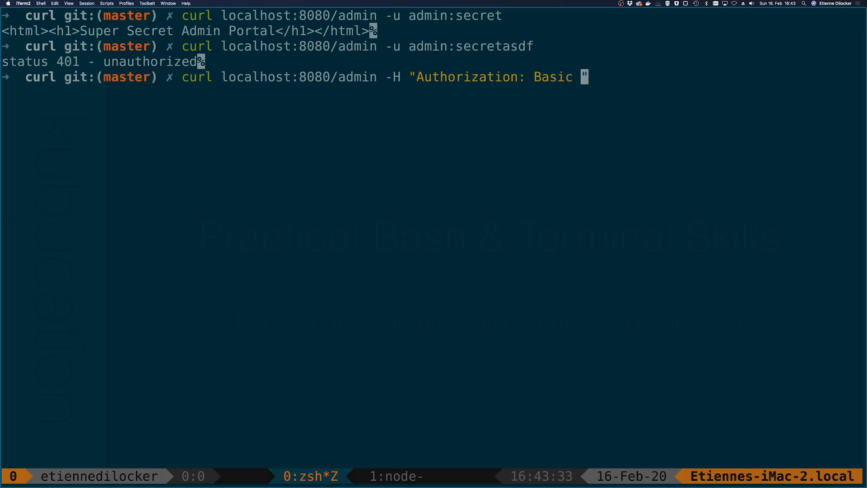
{"action": "type", "text": "$()"}
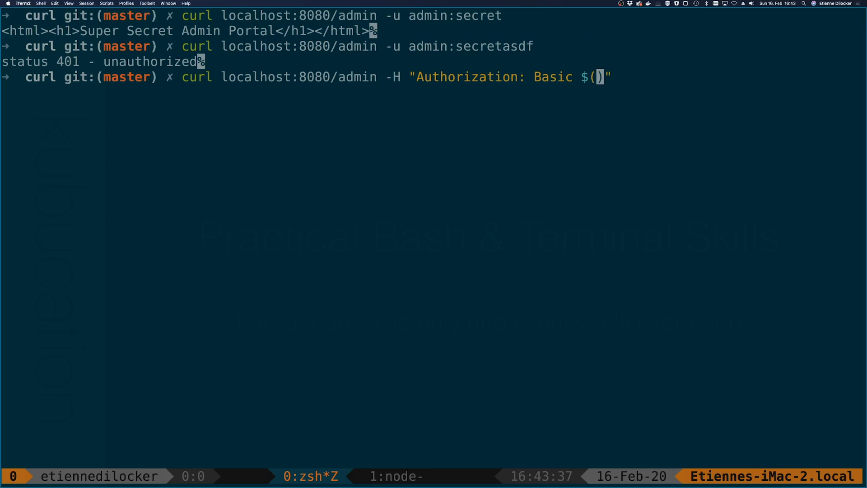
{"action": "type", "text": "echo"}
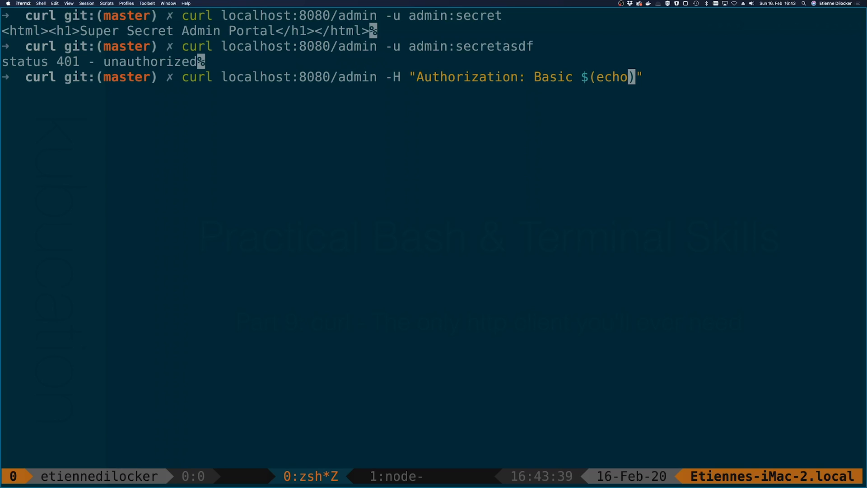
{"action": "type", "text": "-n"}
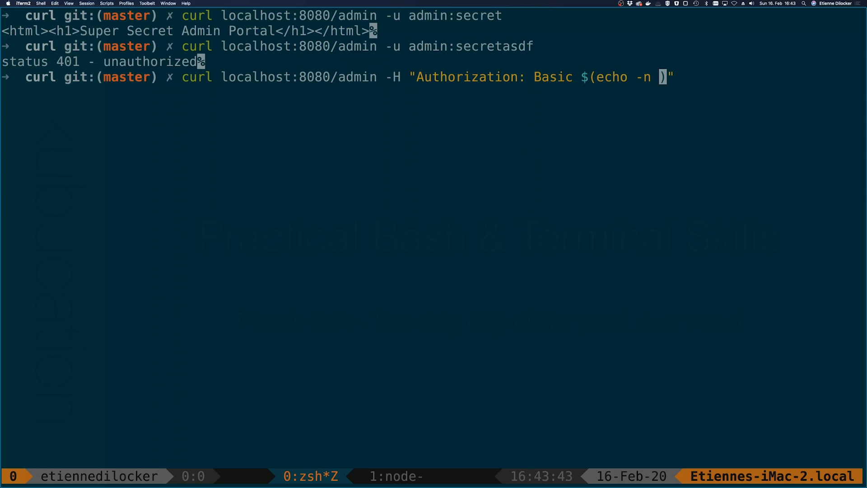
{"action": "type", "text": "admin|secr"}
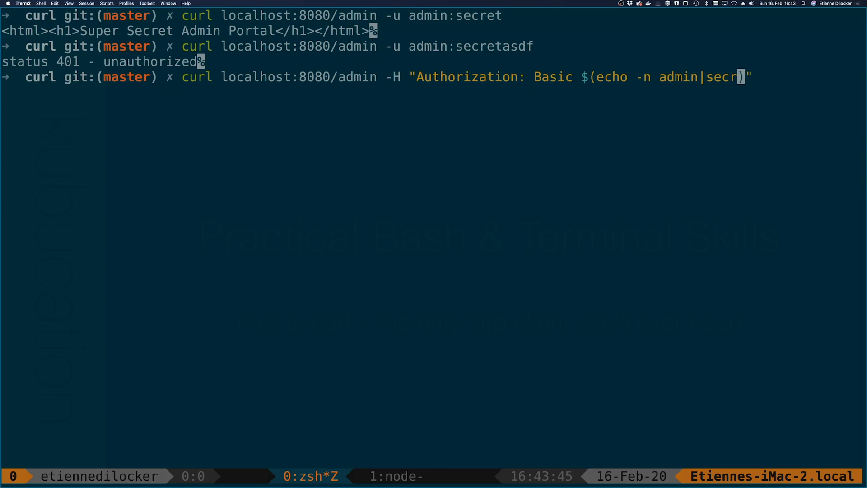
{"action": "type", "text": "et | base64"}
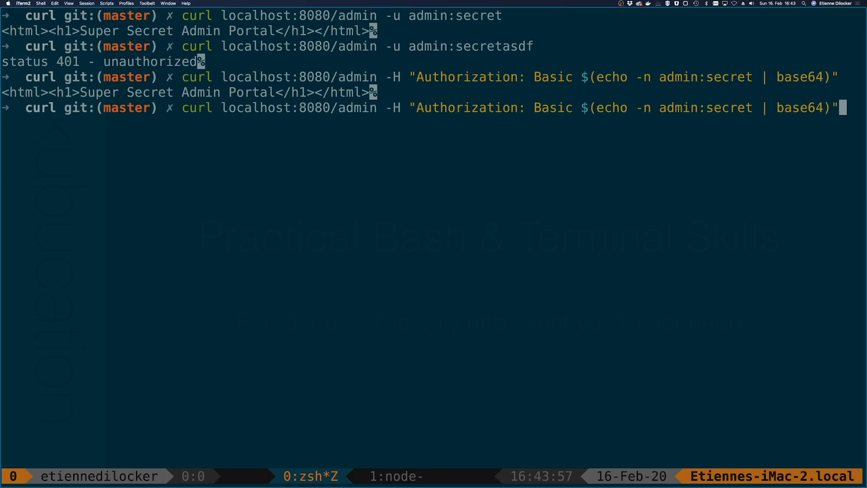
{"action": "key", "text": "enter"}
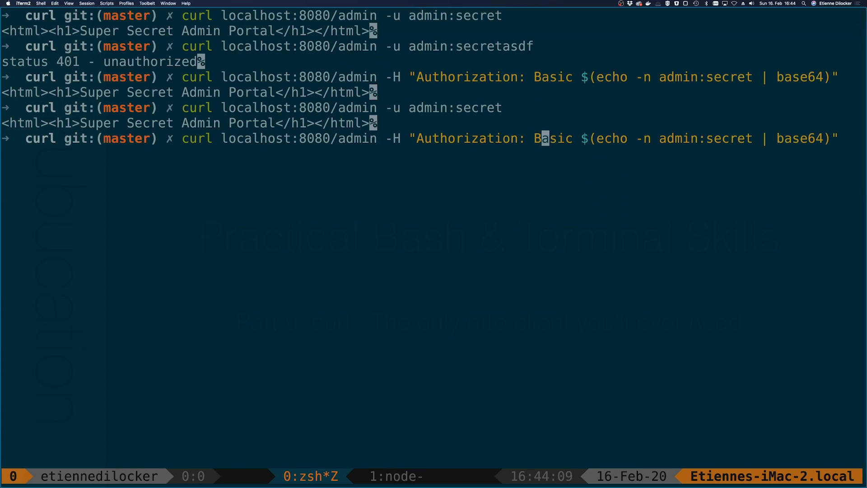
{"action": "mouse_move", "coordinate": [583, 138]}
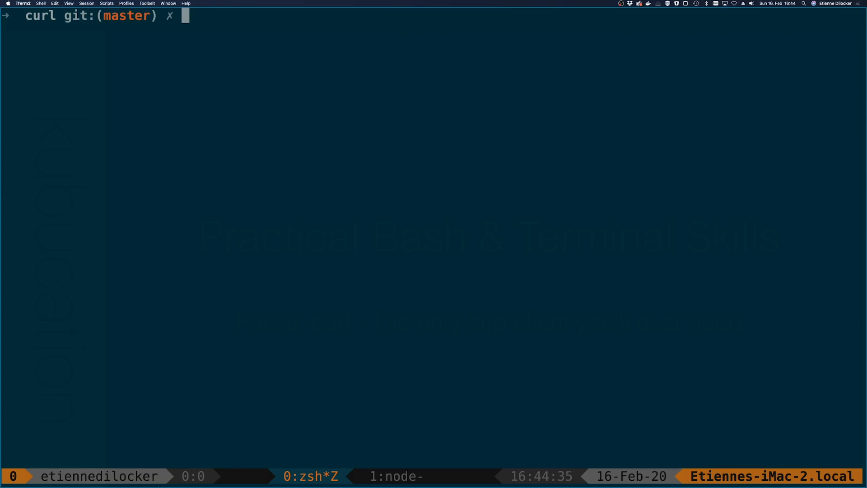
Step: Run curl -I localhost:8080/coasters for 405, then add -X GET to get 200 OK headers
{"action": "type", "text": "curl _"}
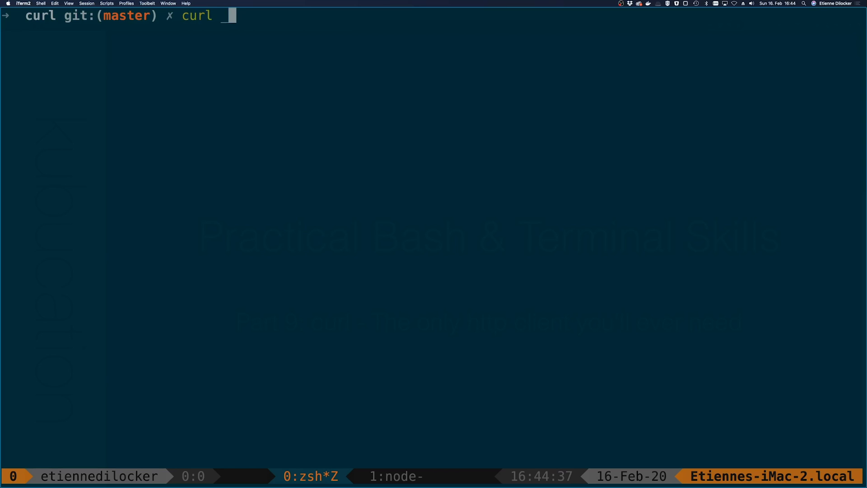
{"action": "type", "text": "-I"}
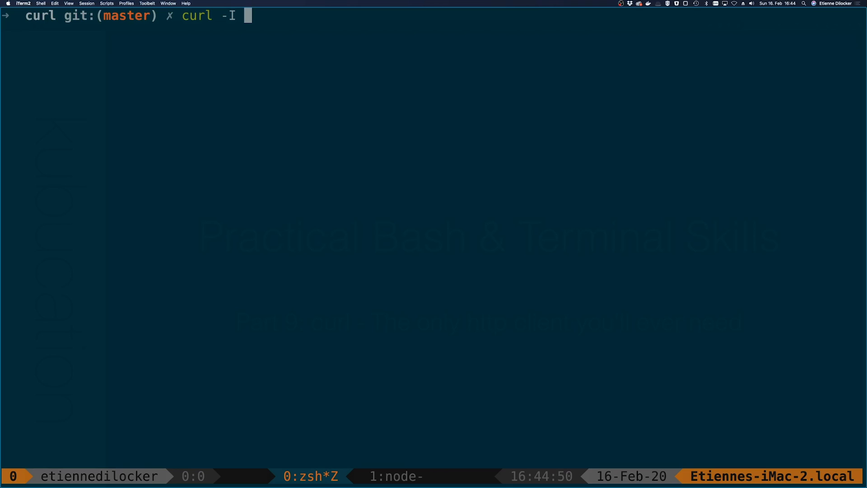
{"action": "type", "text": "localhost:8080"}
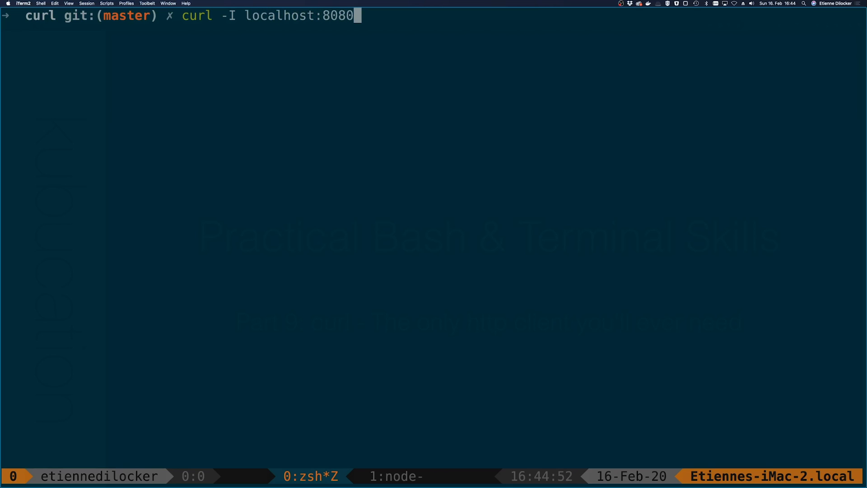
{"action": "type", "text": "/coasters"}
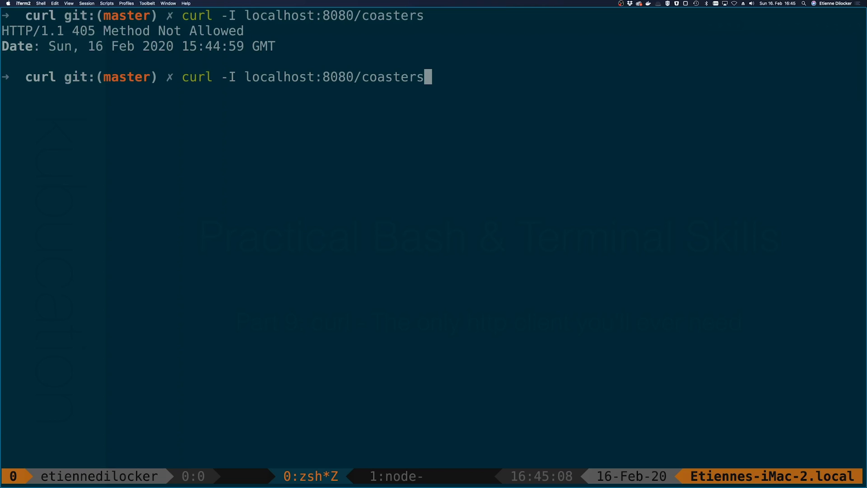
{"action": "type", "text": "_X"}
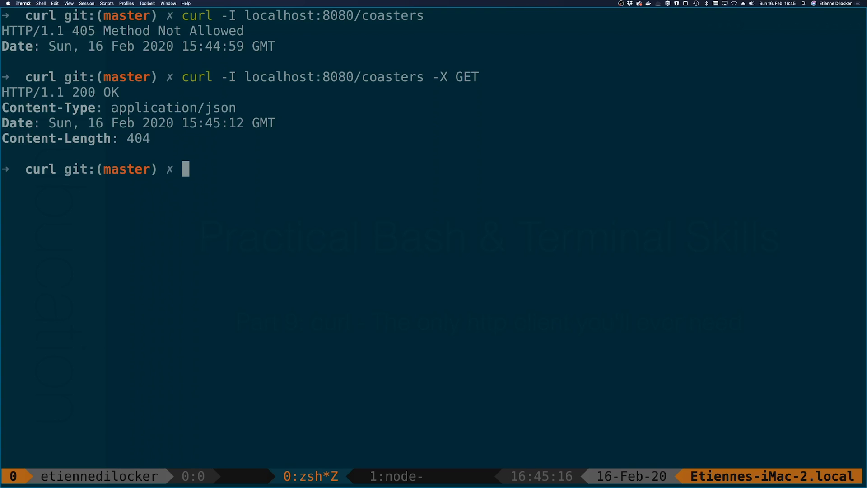
{"action": "type", "text": "cul"}
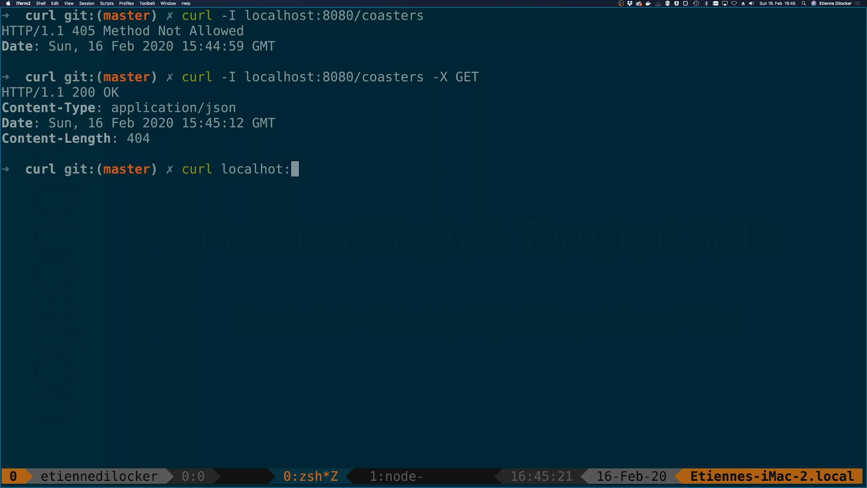
Step: Request localhost:8080/coasters/random and get an empty-looking response
{"action": "type", "text": "s:8080/"}
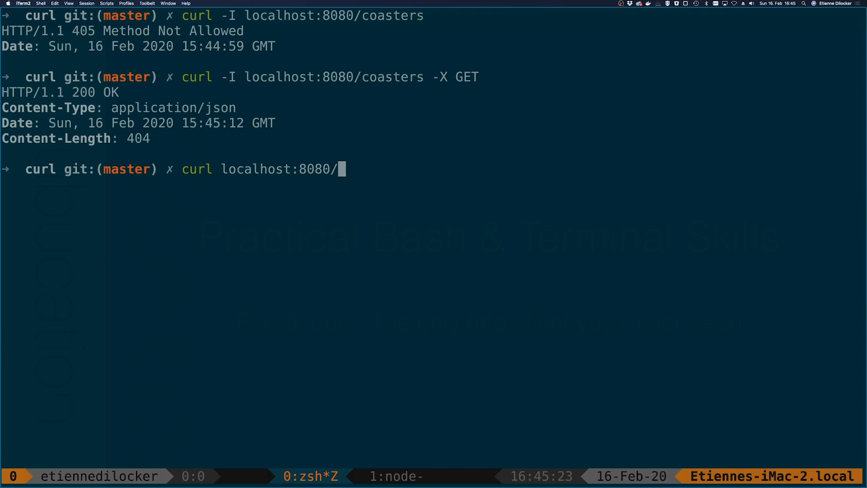
{"action": "type", "text": "coasters/rand"}
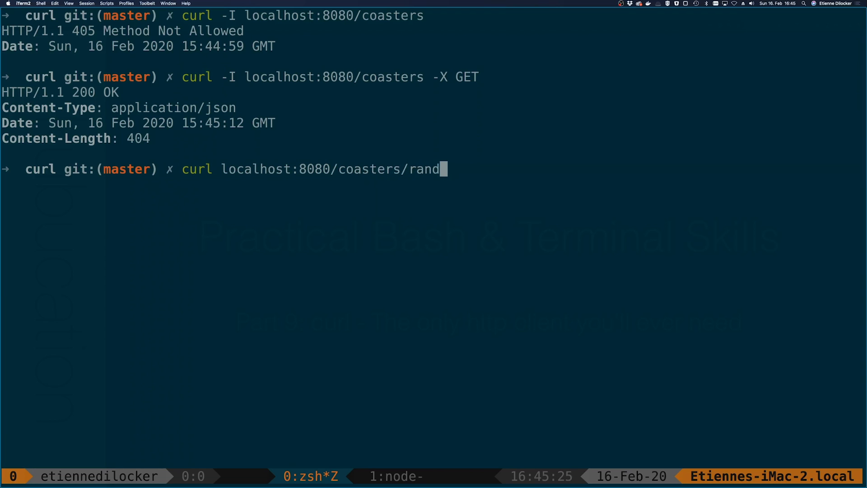
{"action": "type", "text": "om"}
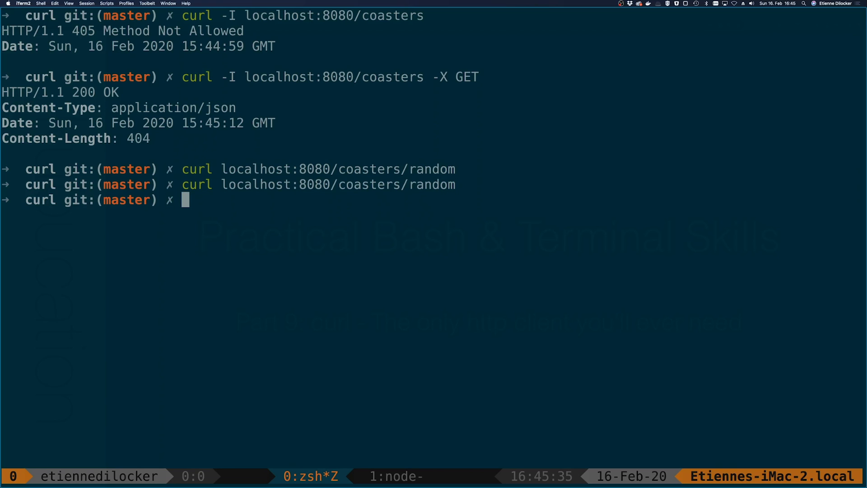
Step: Rerun it with -I -X GET to reveal the 302 Found redirect to /coasters/166829000
{"action": "type", "text": "curl localhost:8080/coasters/random -"}
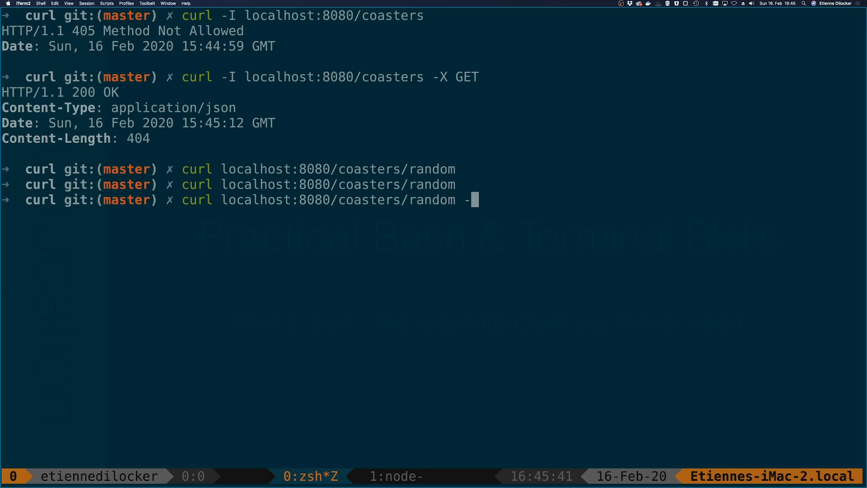
{"action": "type", "text": "I"}
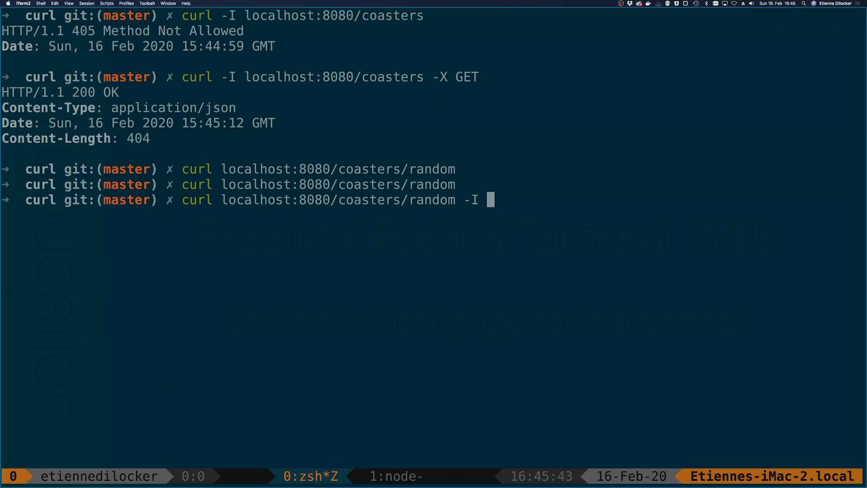
{"action": "type", "text": "-XG"}
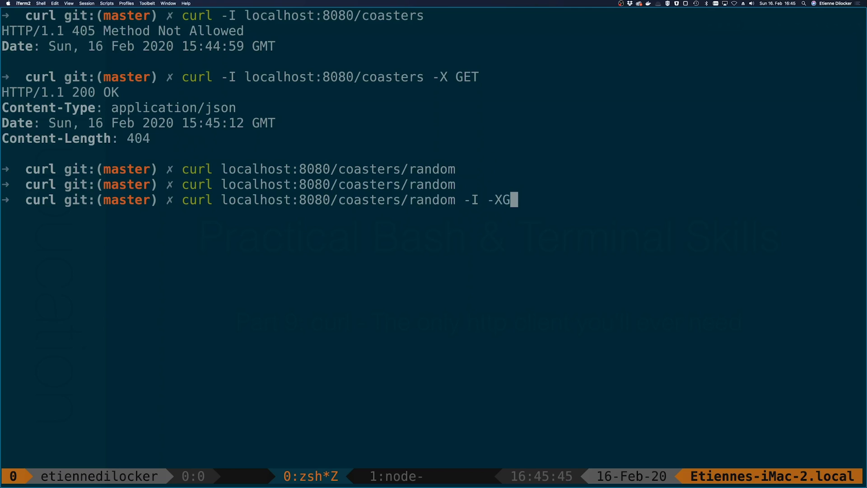
{"action": "type", "text": "\" ET\""}
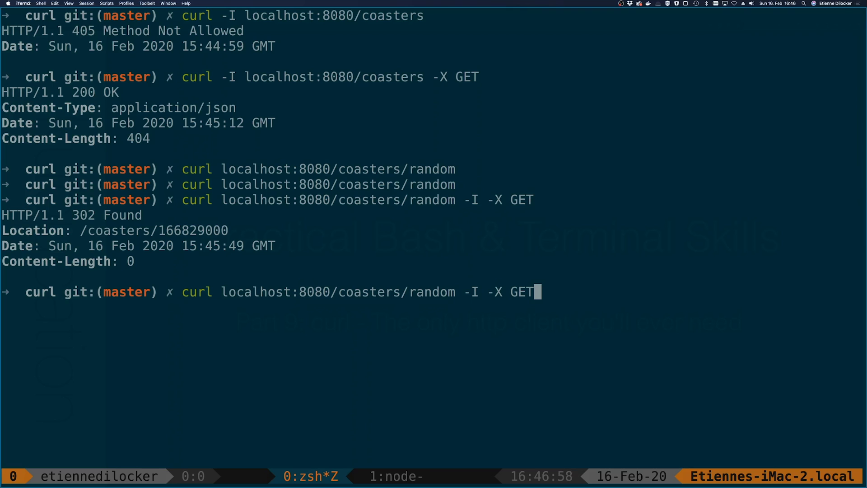
Step: Append -L to follow the redirect and fetch random coaster JSON (Fury 325, Taron), then clear
{"action": "type", "text": "0"}
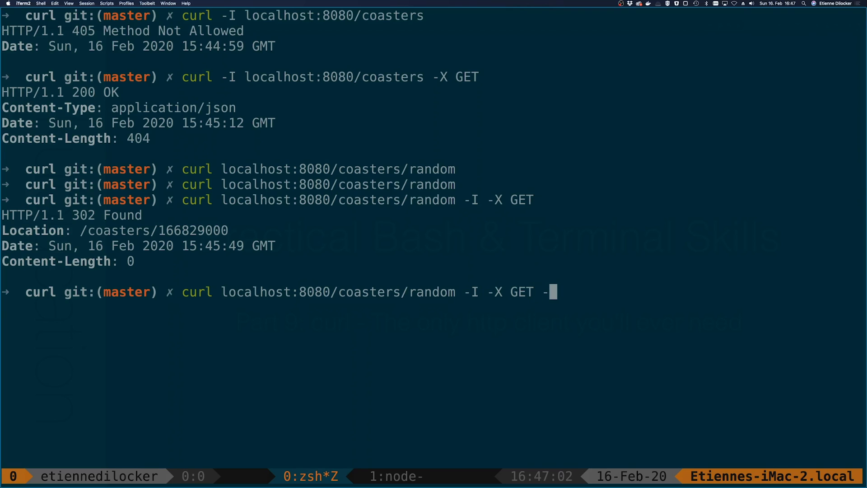
{"action": "type", "text": "L"}
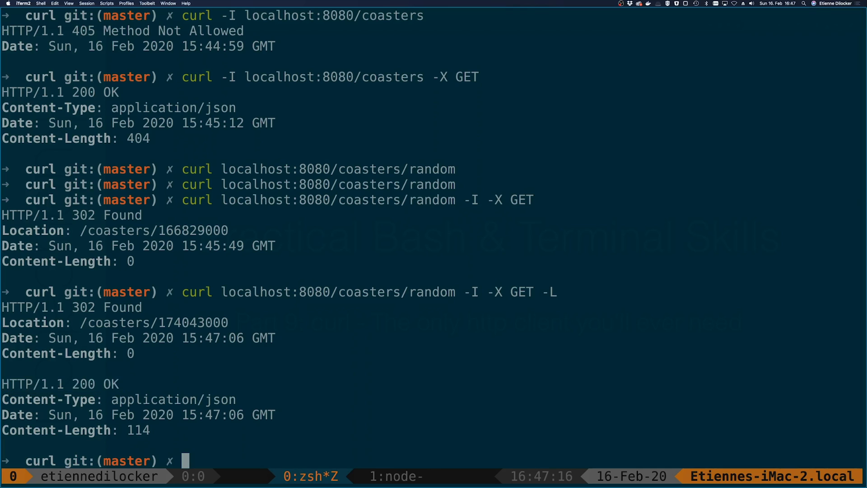
{"action": "type", "text": "curl localhost:8080/coasters/random -I -X GET -L"}
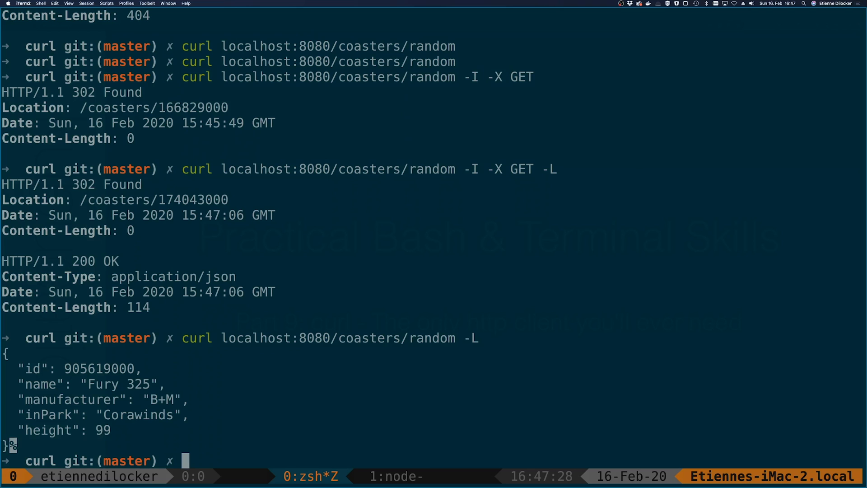
{"action": "key", "text": "Enter"}
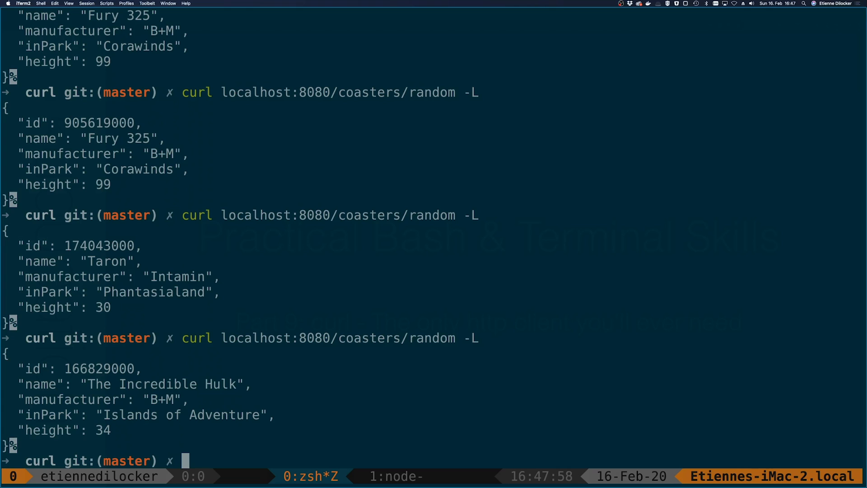
{"action": "type", "text": "clear"}
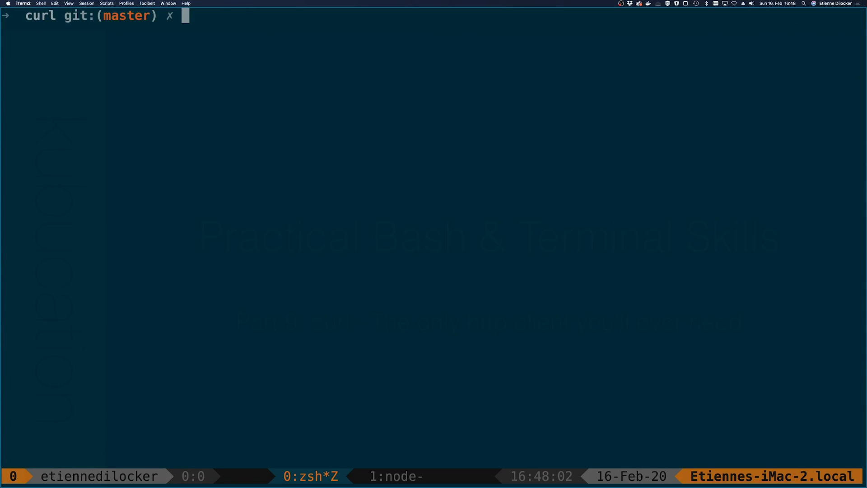
{"action": "type", "text": "curl"}
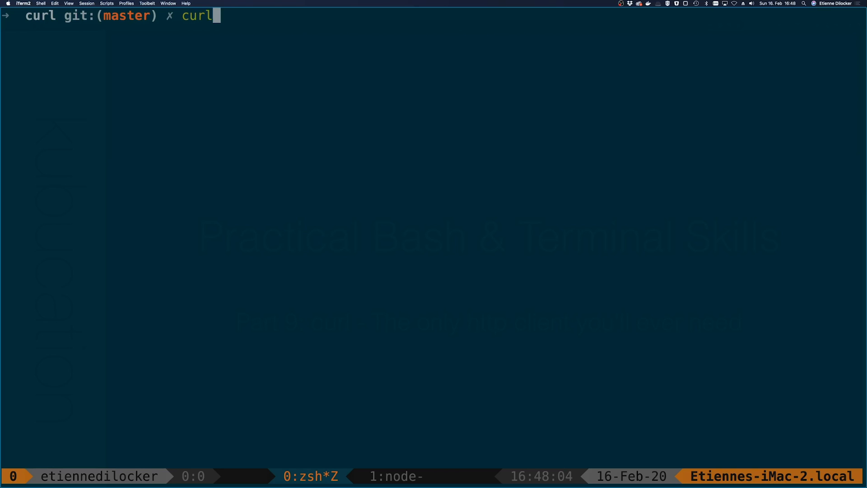
{"action": "type", "text": "-k"}
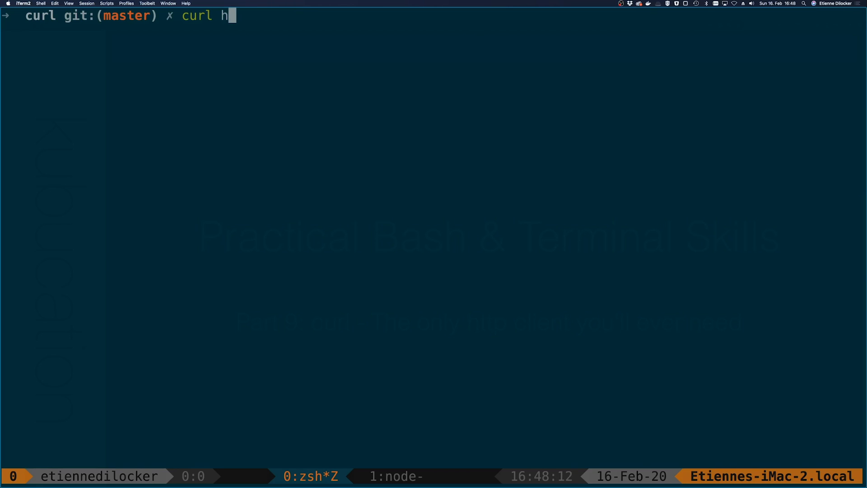
{"action": "type", "text": "ttps://"}
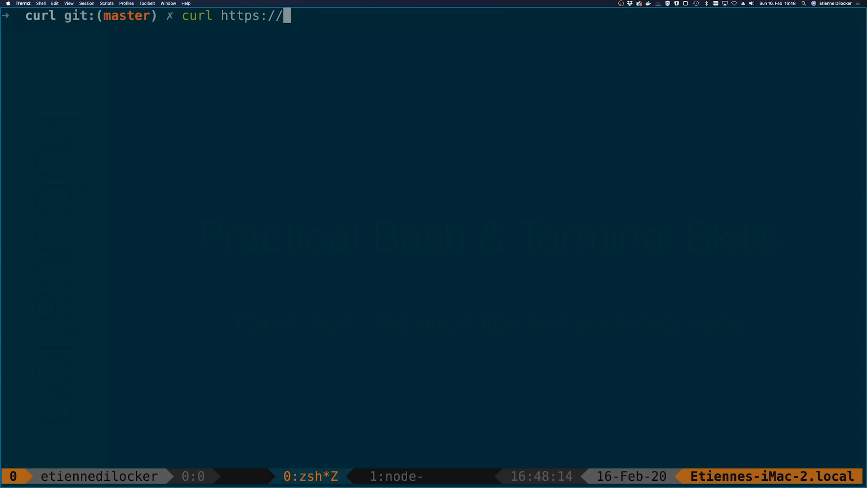
{"action": "type", "text": "google.com"}
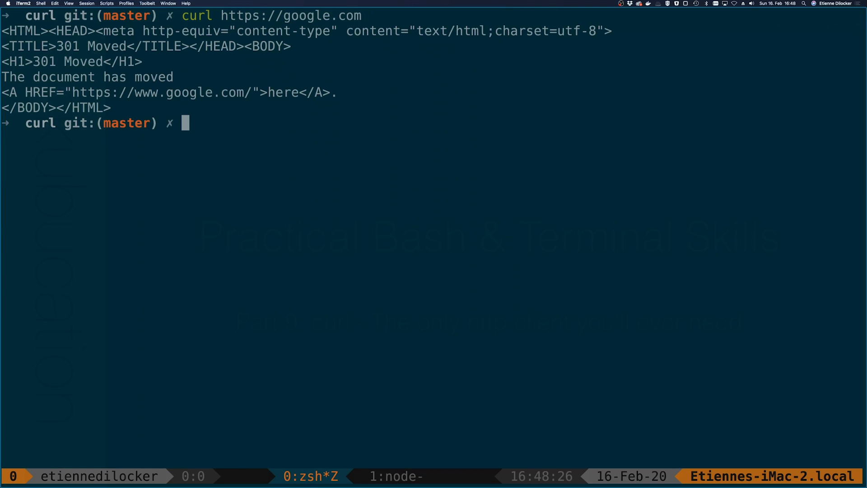
Step: Recall the google.com request and append -k to skip certificate verification
{"action": "type", "text": "curl https://google.com"}
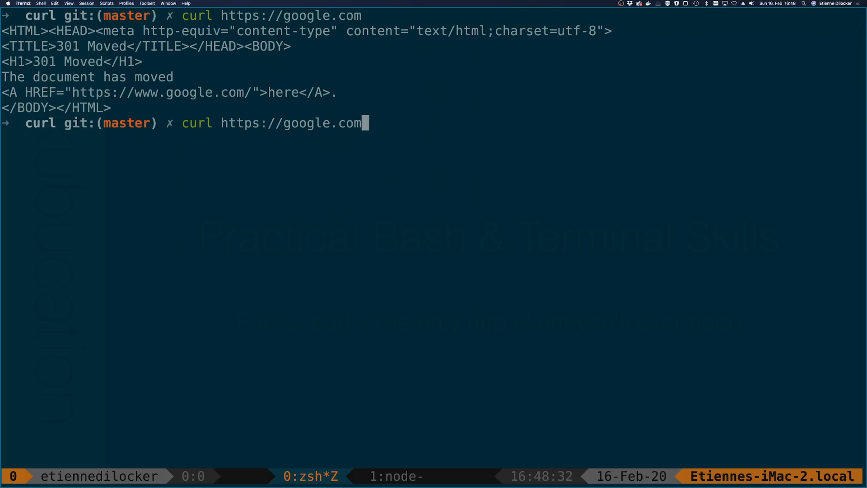
{"action": "type", "text": "-"}
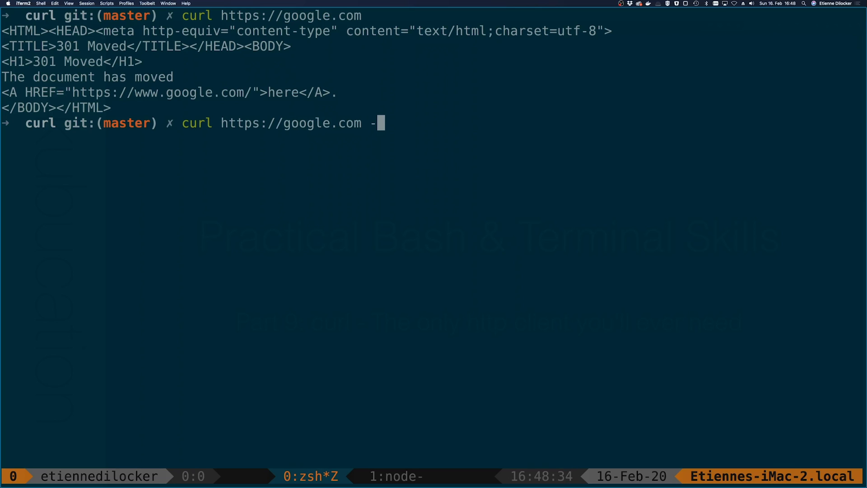
{"action": "type", "text": "k"}
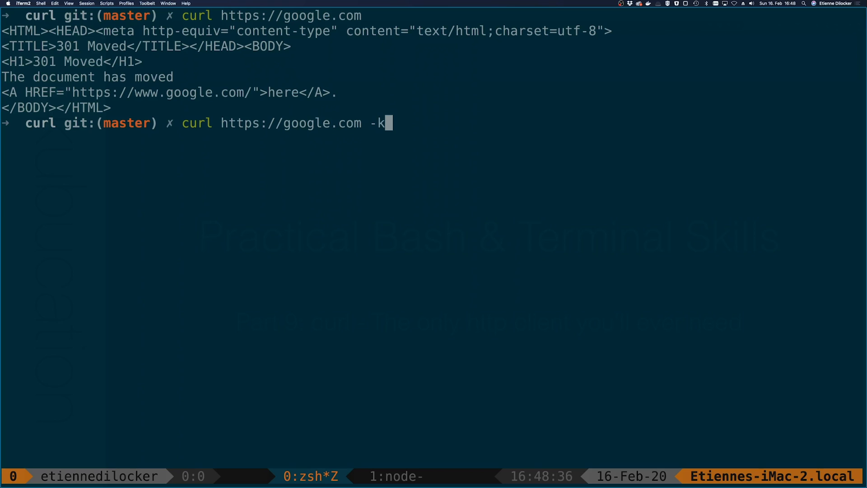